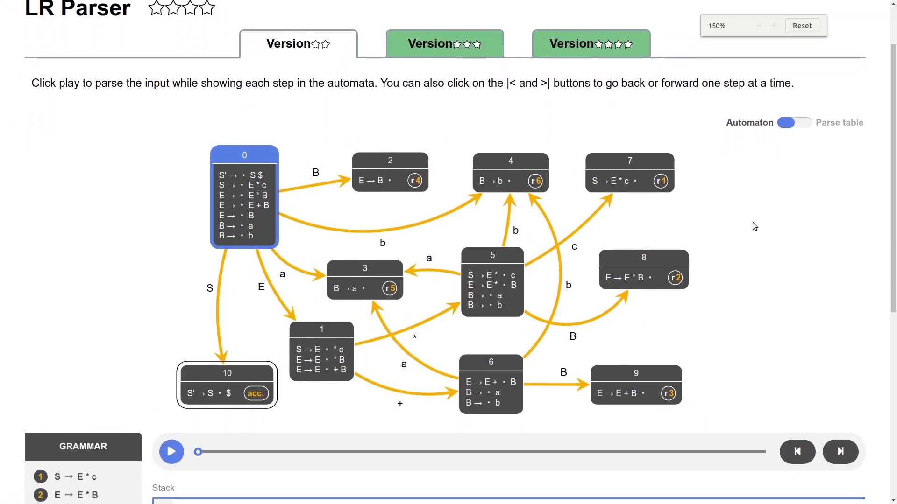
# - Shift the leading a onto the stack and replay that first parsing step
pyautogui.scroll(-3)
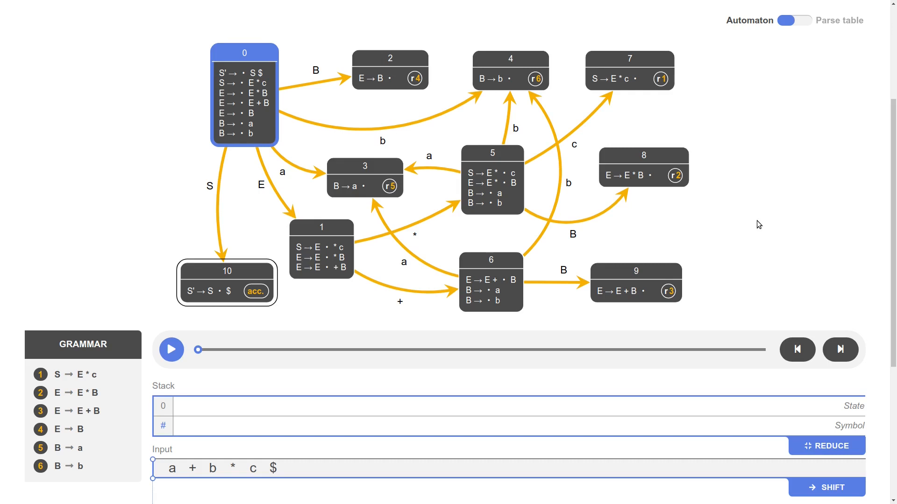
pyautogui.moveTo(743, 187)
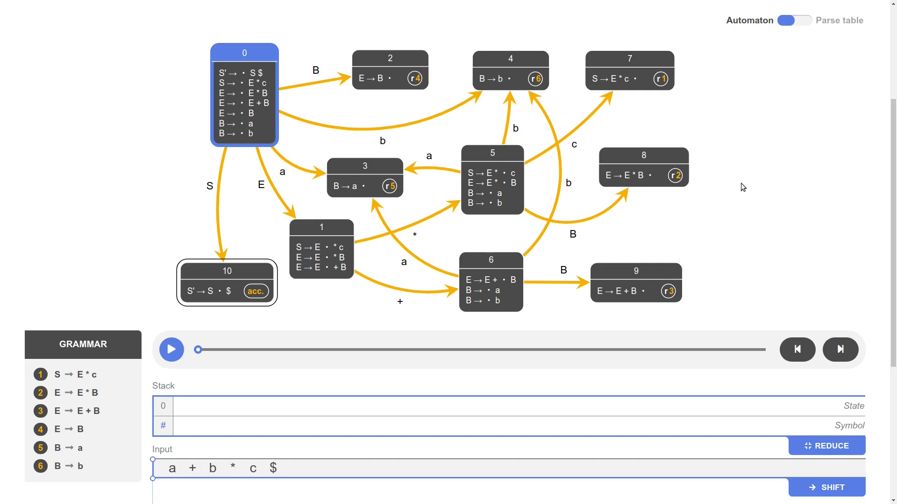
pyautogui.moveTo(746, 187)
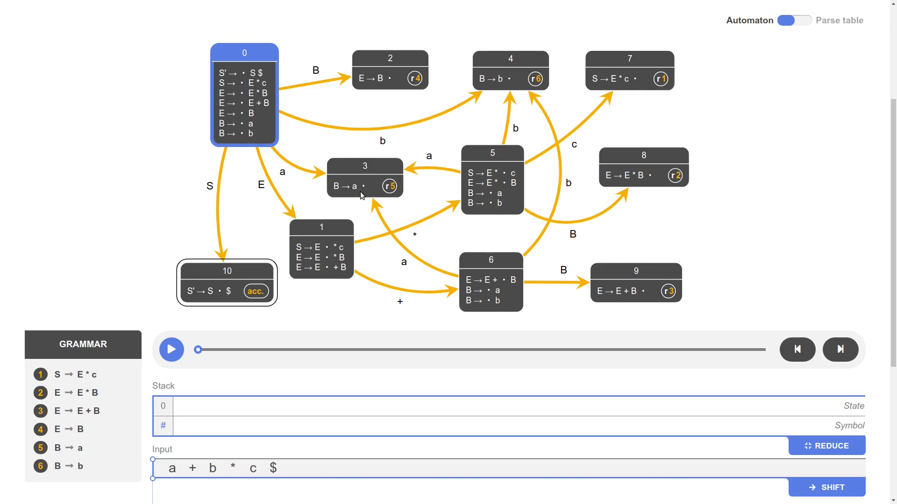
pyautogui.moveTo(392, 189)
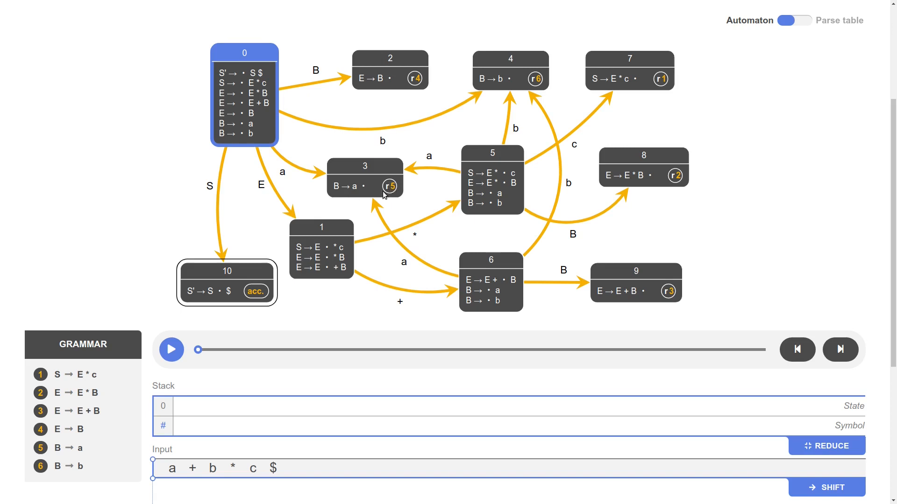
pyautogui.moveTo(396, 194)
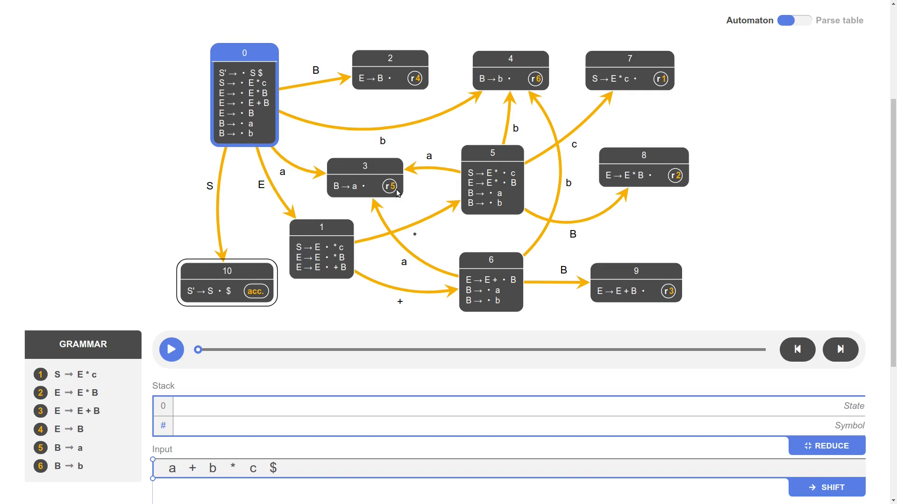
pyautogui.moveTo(551, 169)
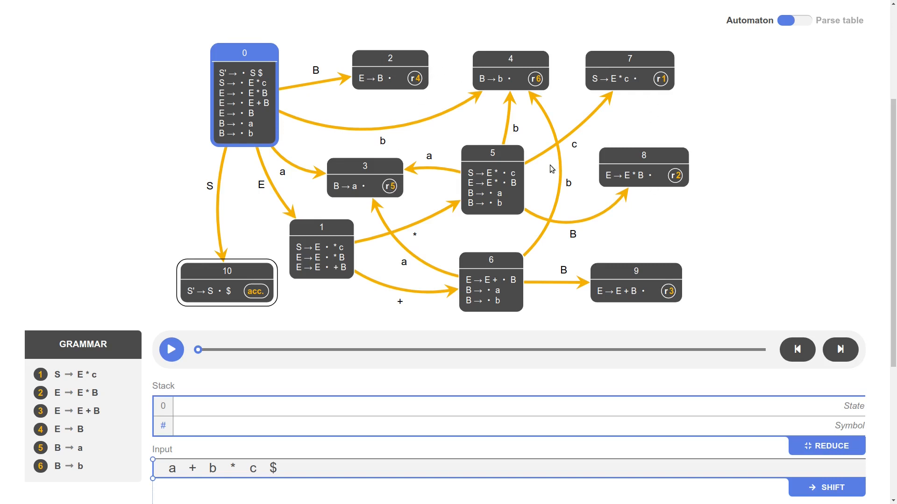
pyautogui.moveTo(396, 248)
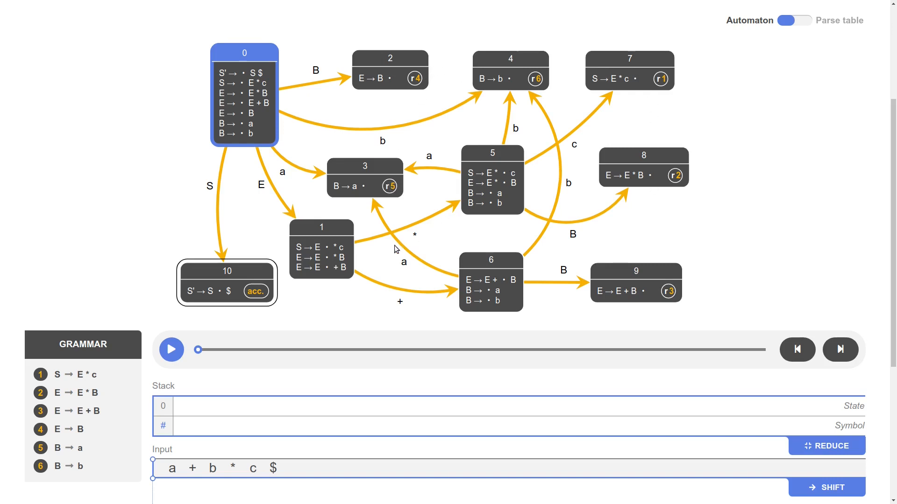
pyautogui.moveTo(54, 396)
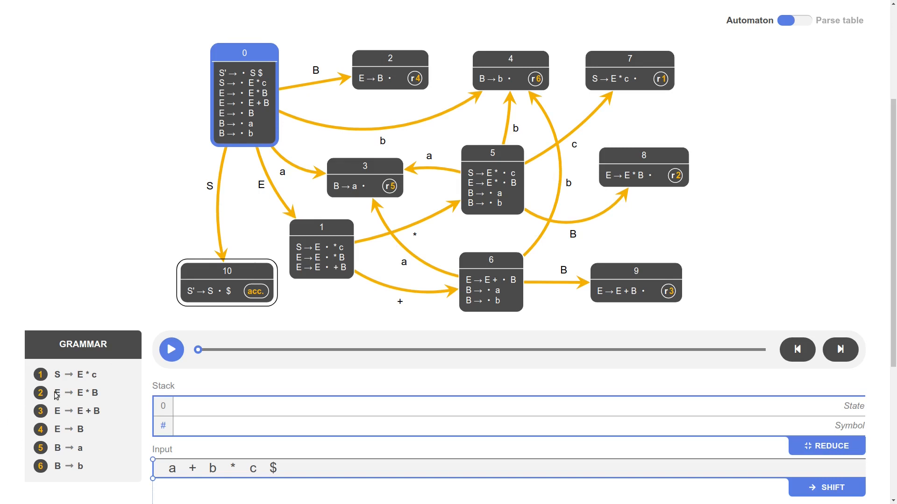
pyautogui.moveTo(48, 496)
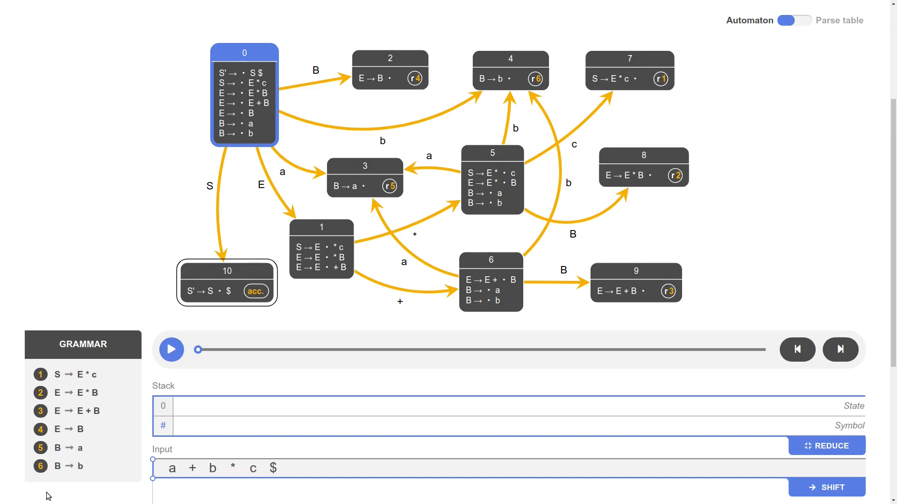
pyautogui.moveTo(55, 418)
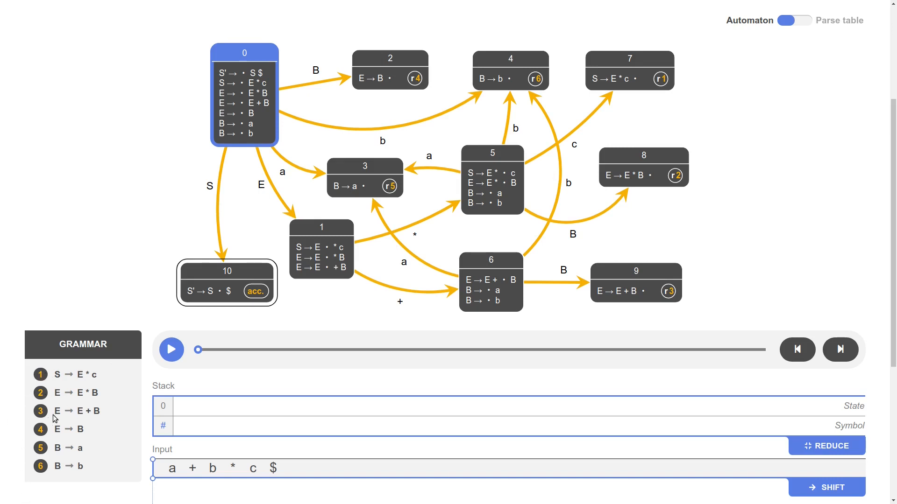
pyautogui.moveTo(500, 262)
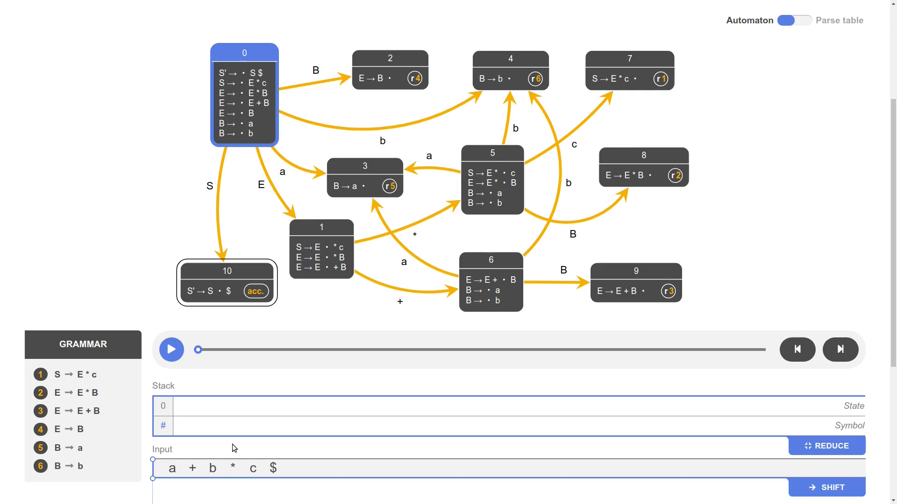
pyautogui.moveTo(184, 482)
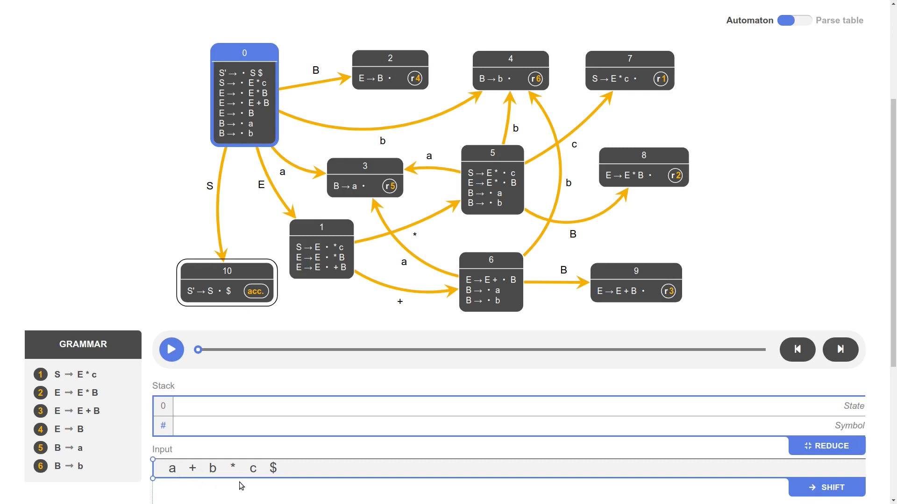
pyautogui.moveTo(151, 477)
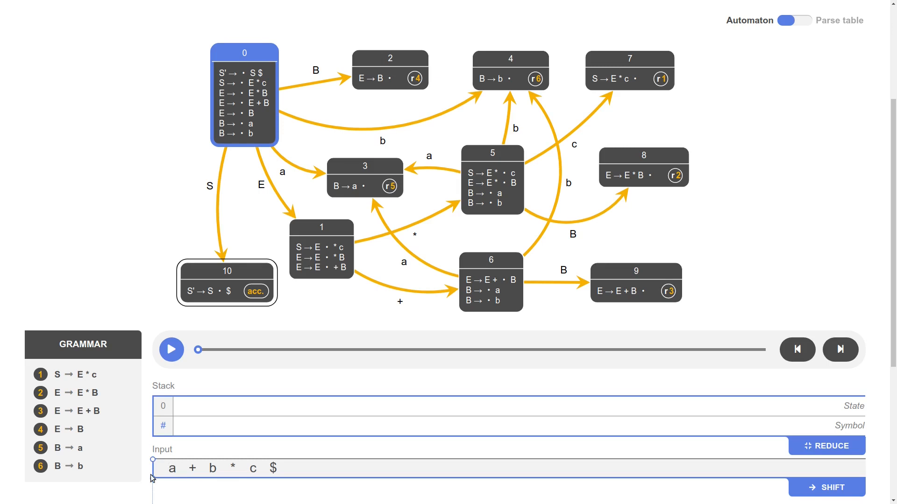
pyautogui.moveTo(153, 477)
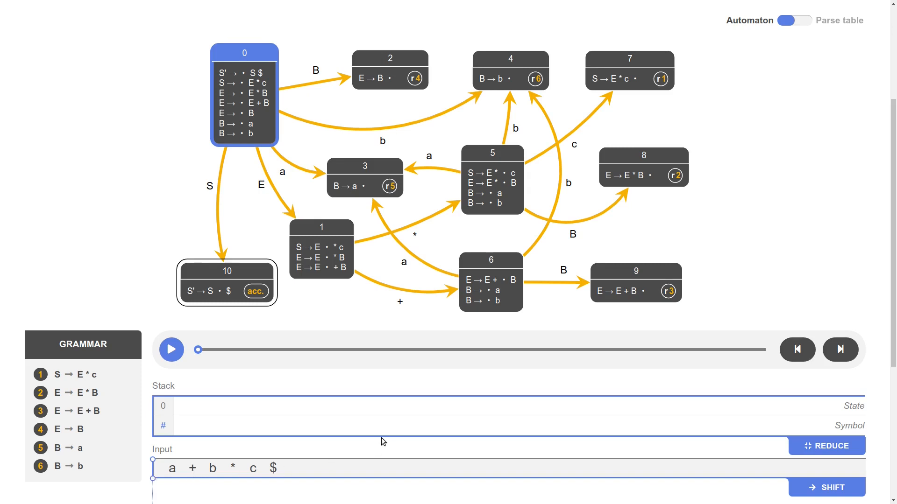
pyautogui.moveTo(159, 470)
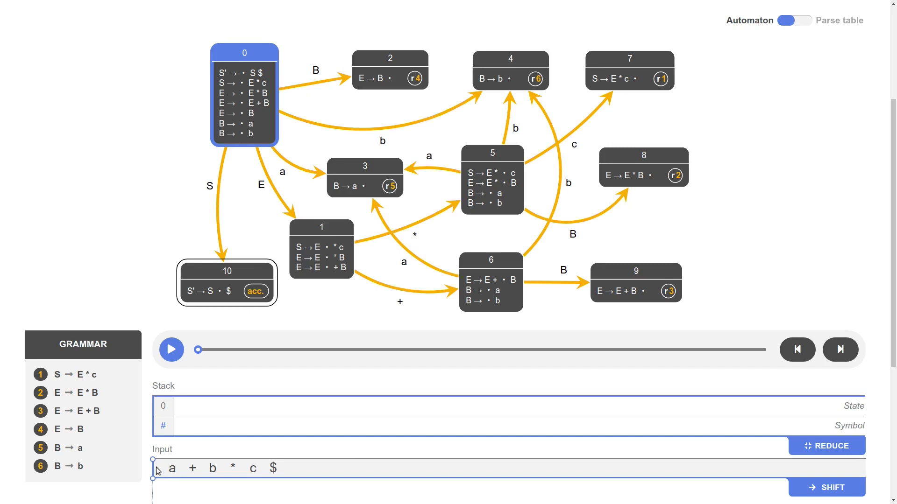
pyautogui.moveTo(208, 441)
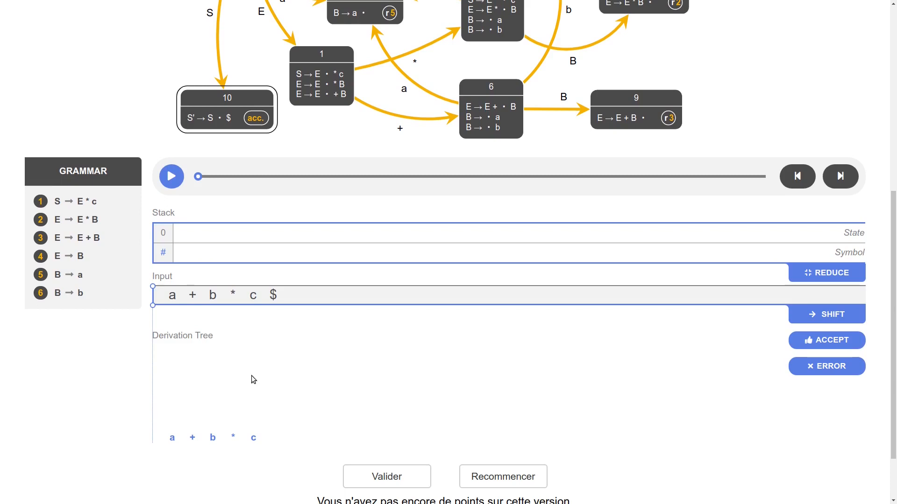
pyautogui.moveTo(804, 401)
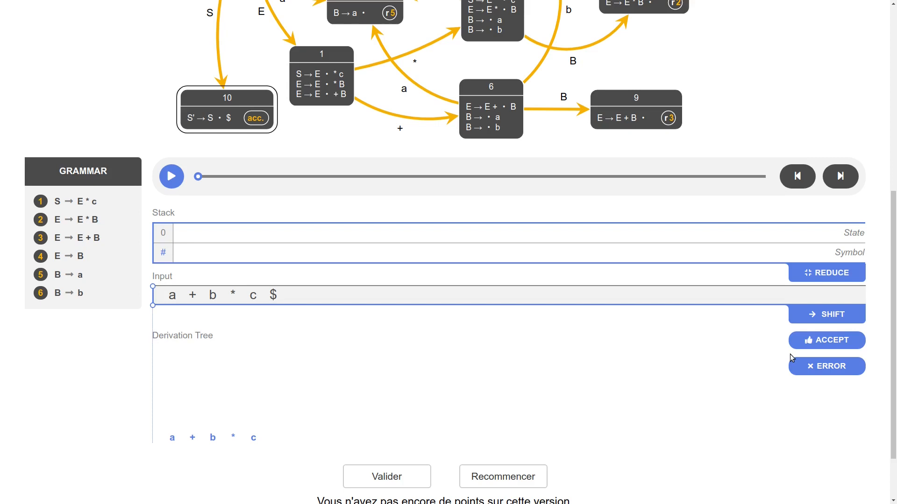
pyautogui.moveTo(773, 368)
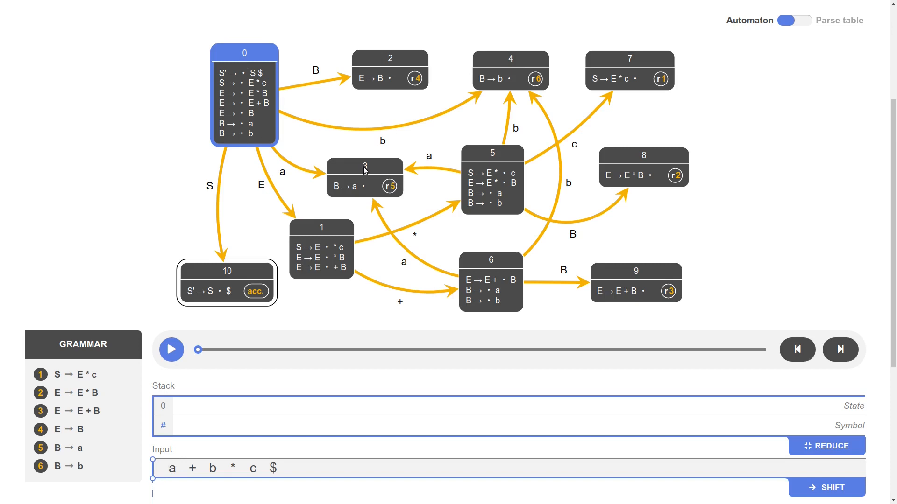
pyautogui.moveTo(377, 166)
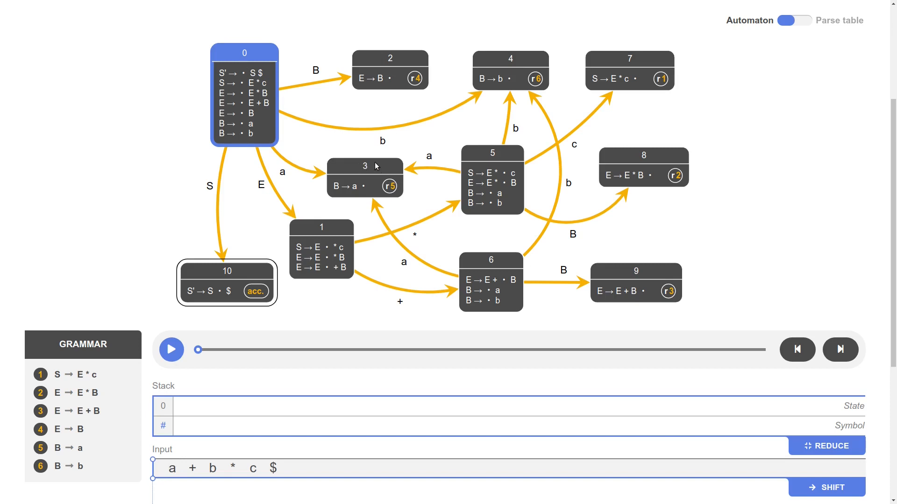
pyautogui.moveTo(375, 173)
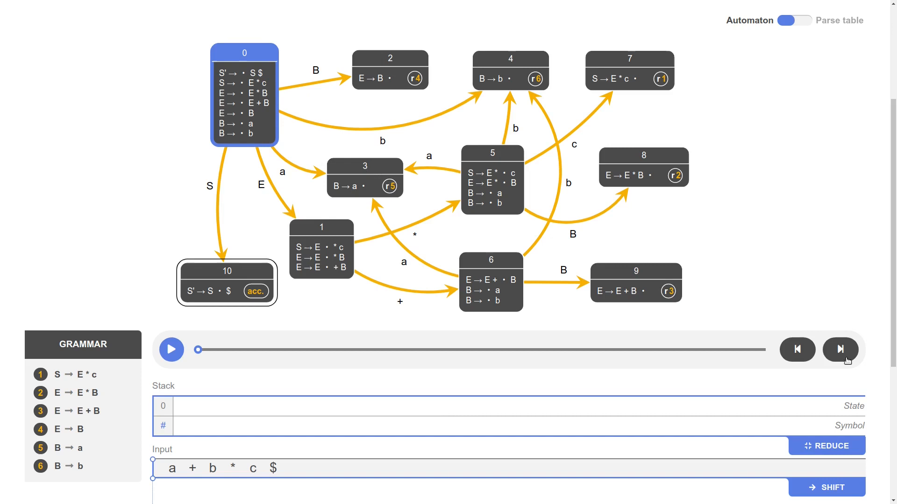
pyautogui.click(840, 349)
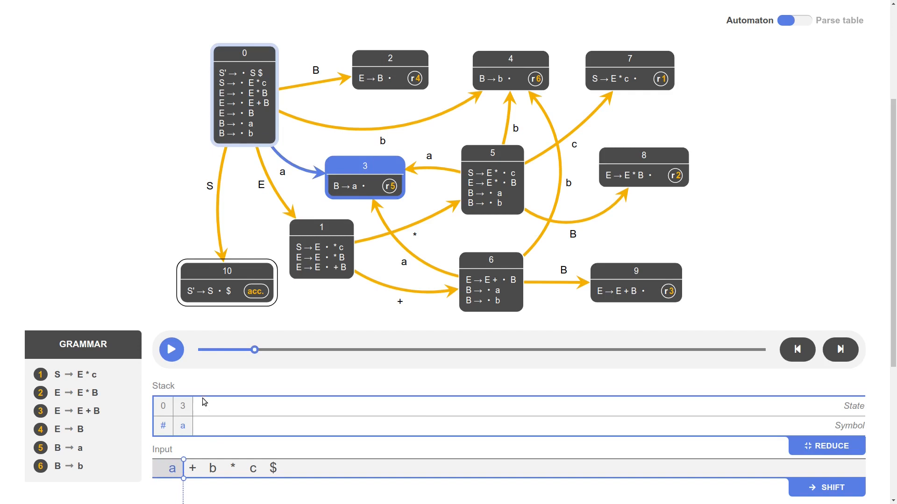
pyautogui.moveTo(206, 395)
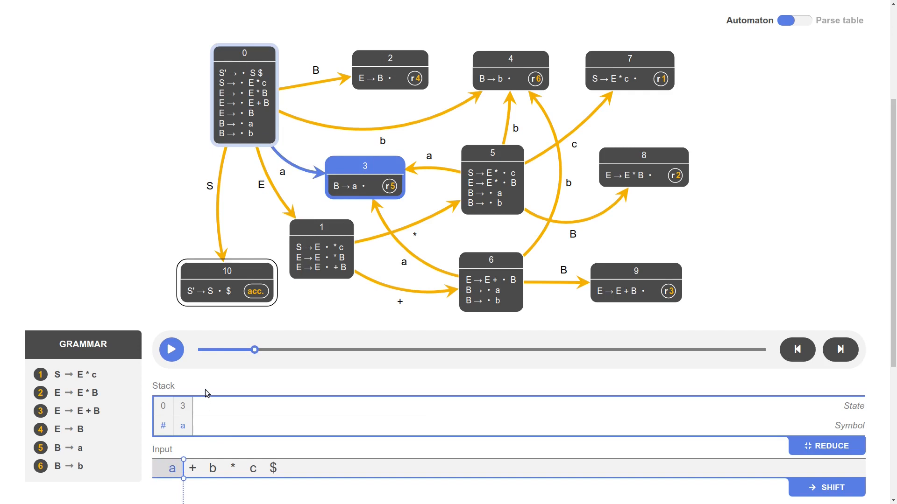
pyautogui.moveTo(818, 327)
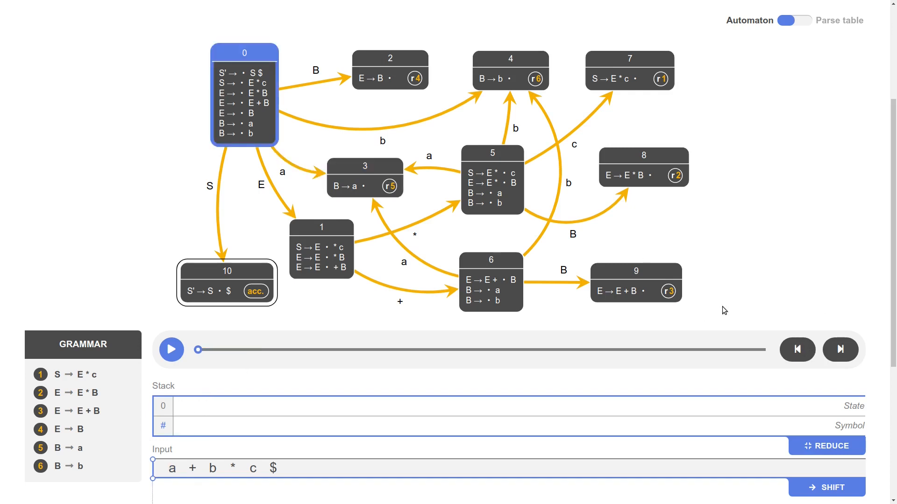
pyautogui.click(170, 350)
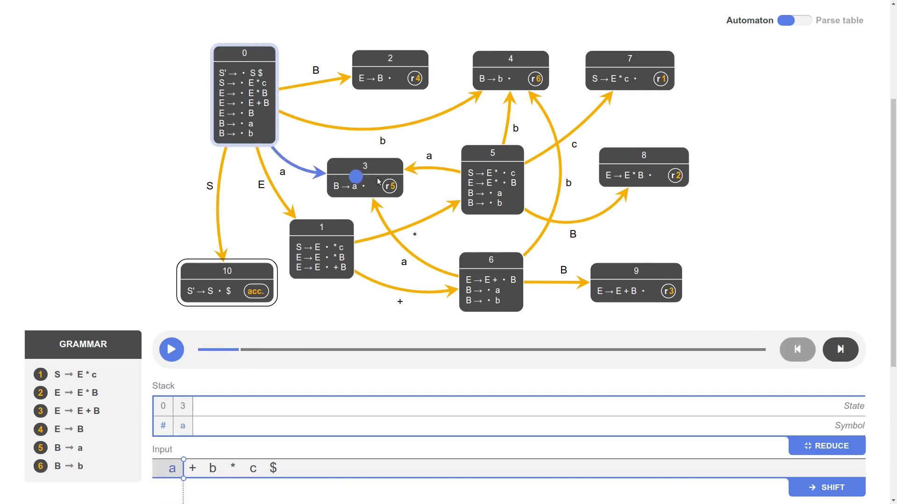
pyautogui.click(170, 350)
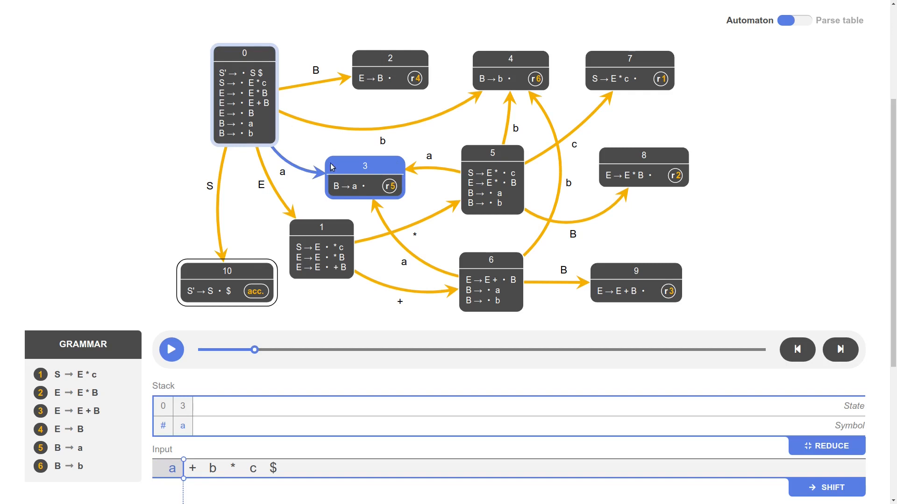
pyautogui.moveTo(255, 147)
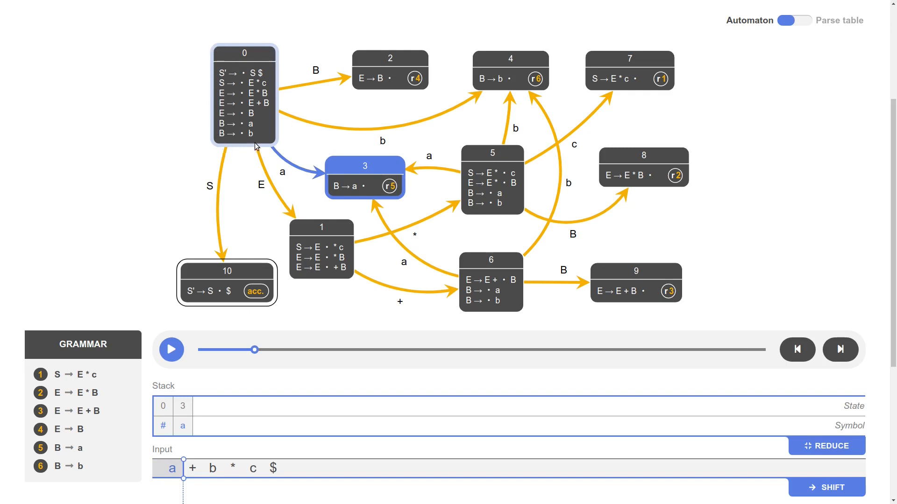
pyautogui.moveTo(318, 59)
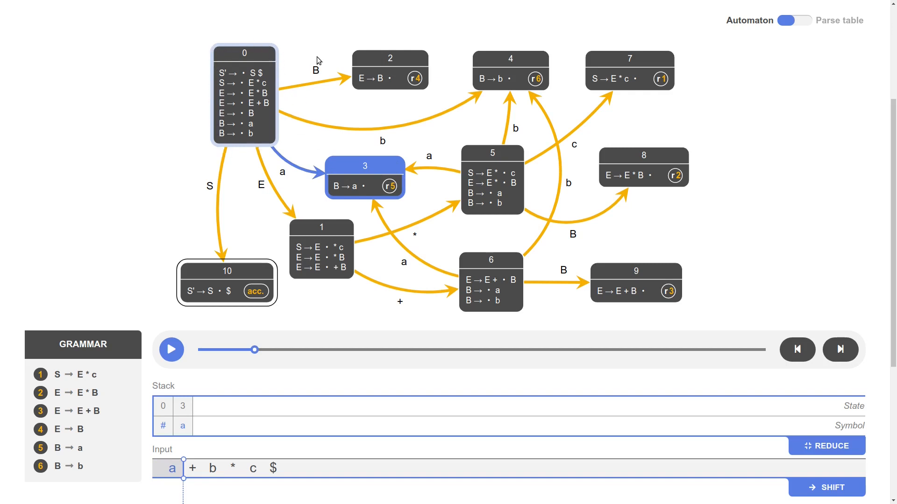
pyautogui.moveTo(286, 44)
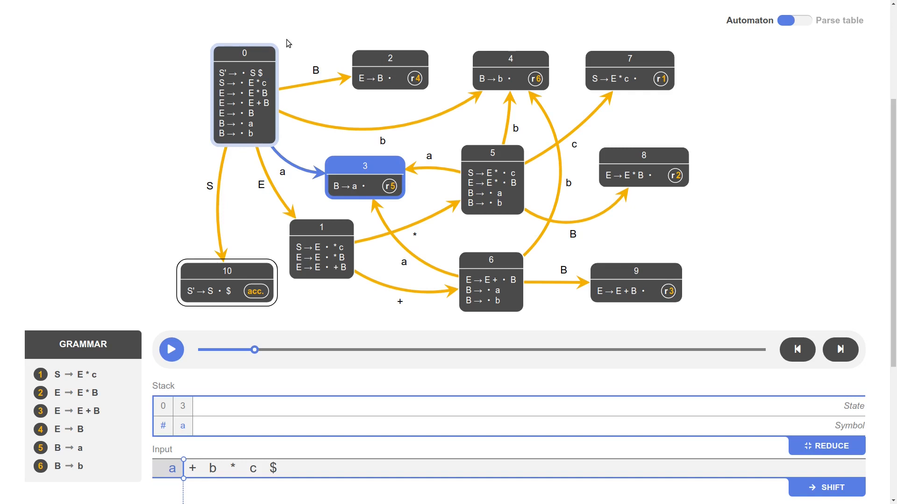
pyautogui.moveTo(378, 170)
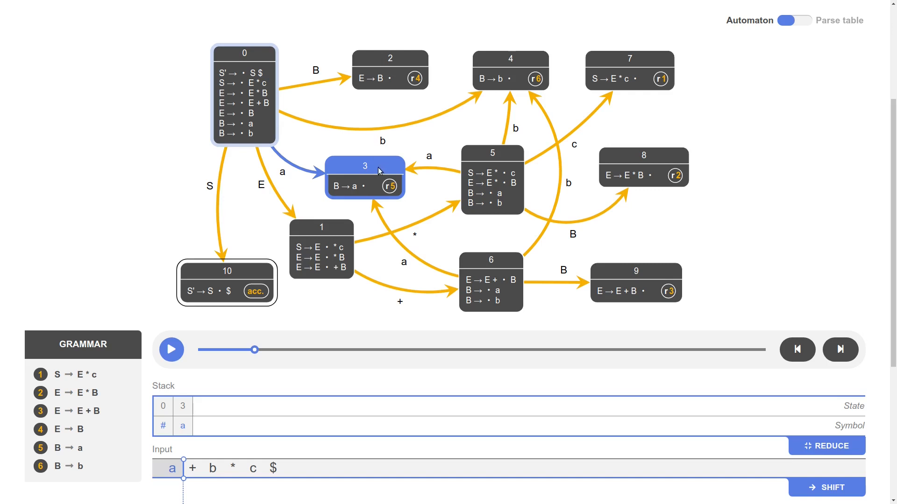
pyautogui.moveTo(387, 169)
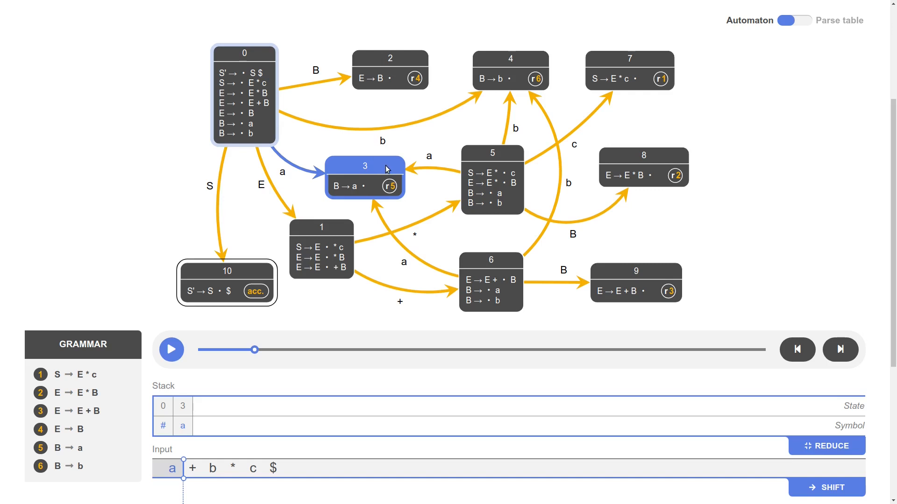
pyautogui.moveTo(424, 345)
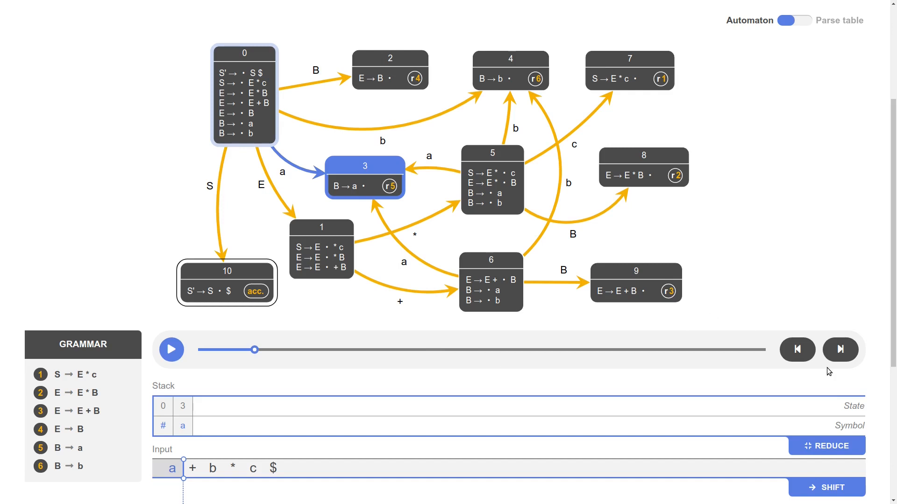
pyautogui.moveTo(821, 353)
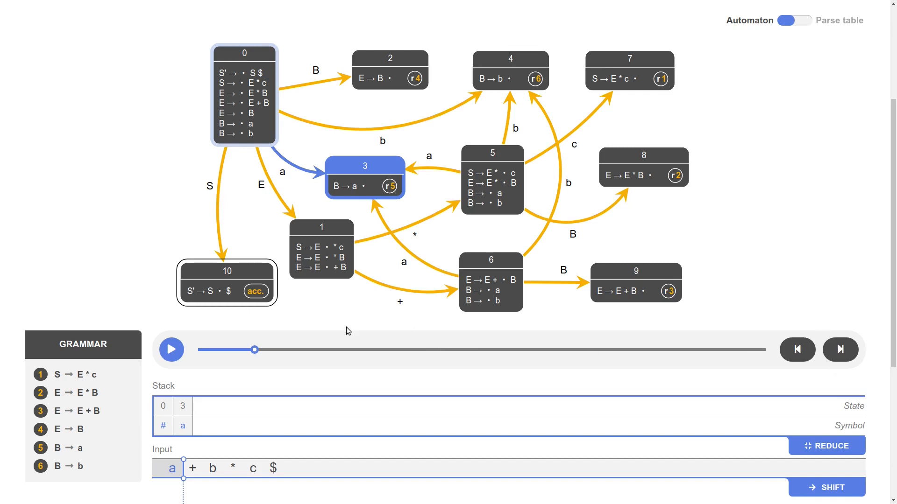
pyautogui.moveTo(179, 318)
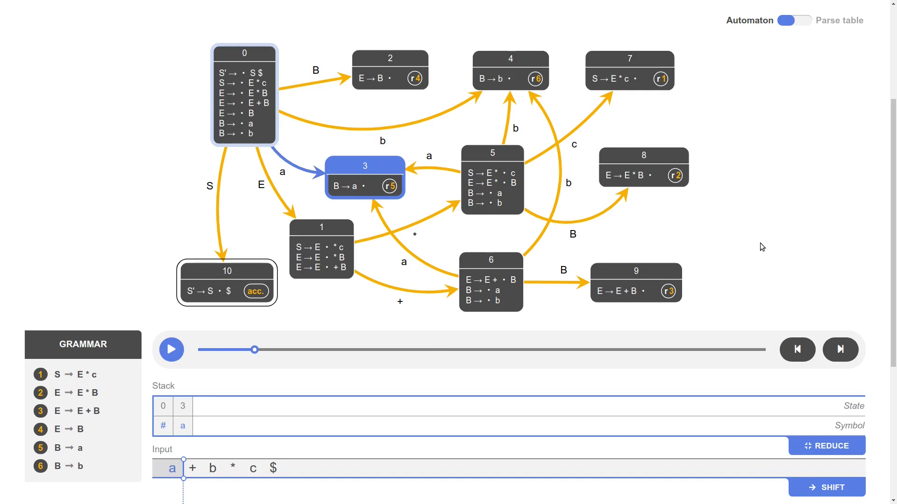
pyautogui.moveTo(384, 186)
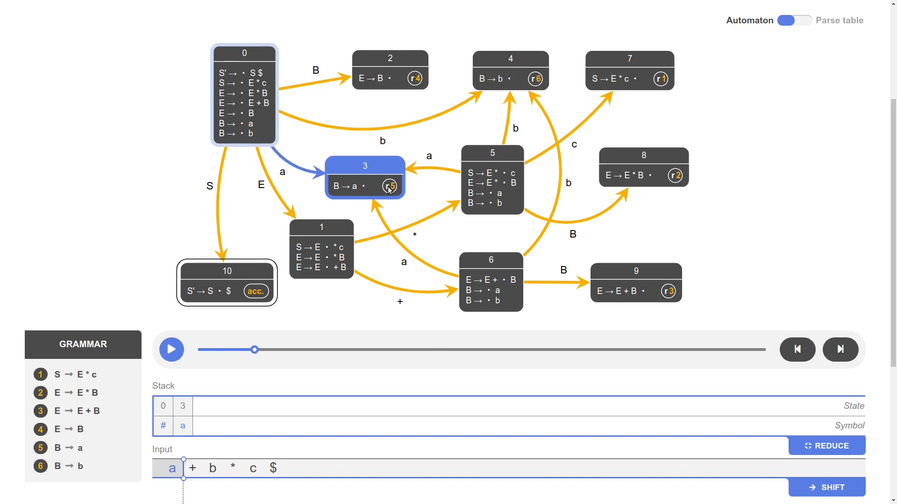
pyautogui.moveTo(393, 191)
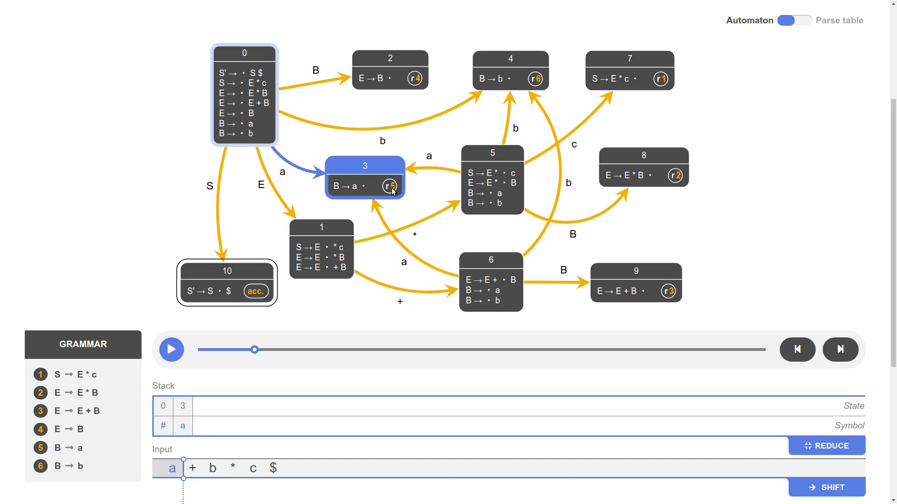
pyautogui.moveTo(85, 454)
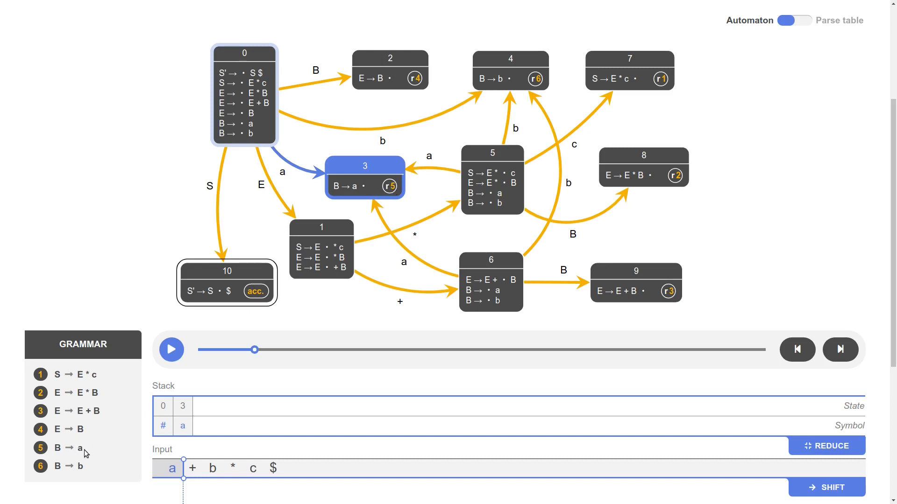
pyautogui.moveTo(118, 436)
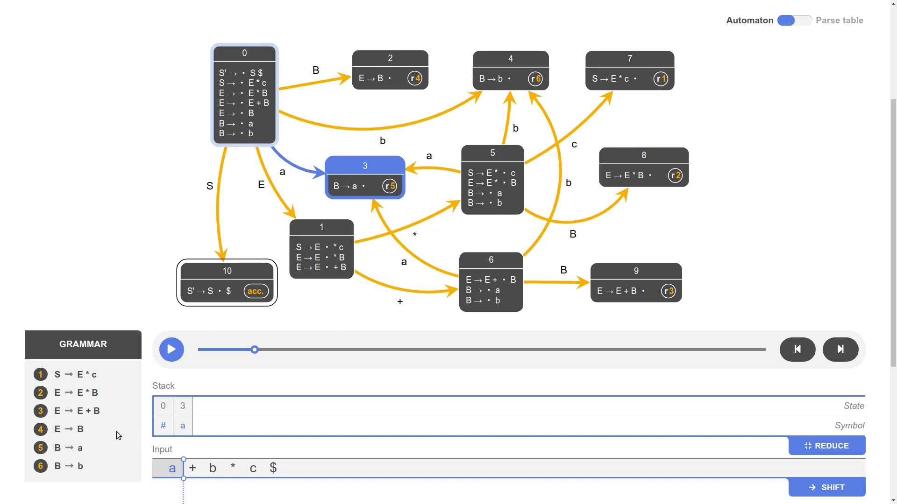
pyautogui.moveTo(418, 204)
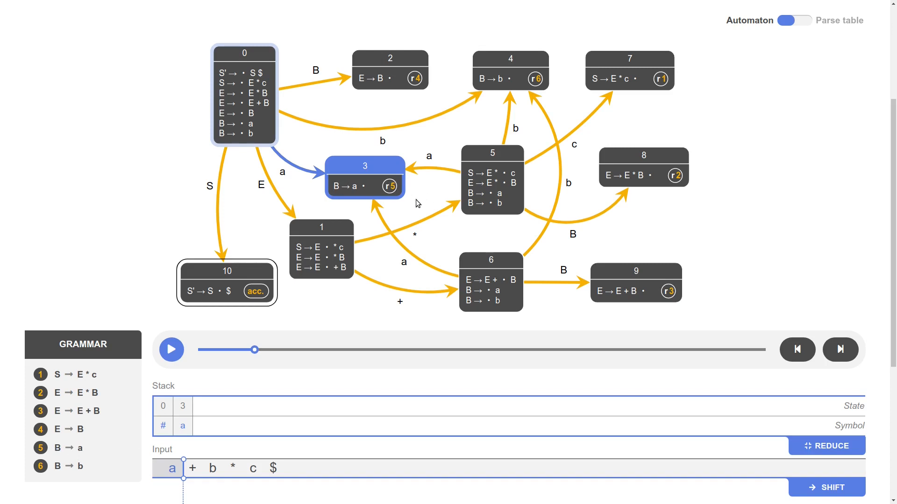
pyautogui.moveTo(187, 417)
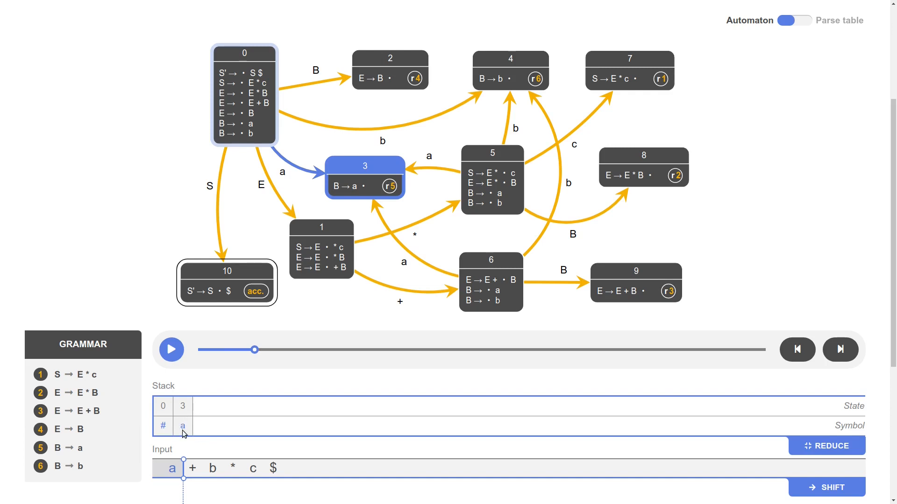
pyautogui.moveTo(243, 93)
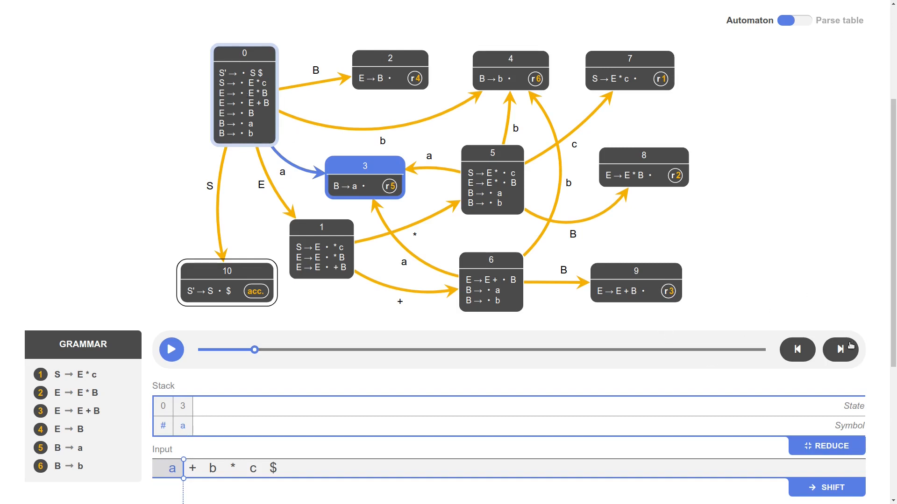
pyautogui.moveTo(849, 347)
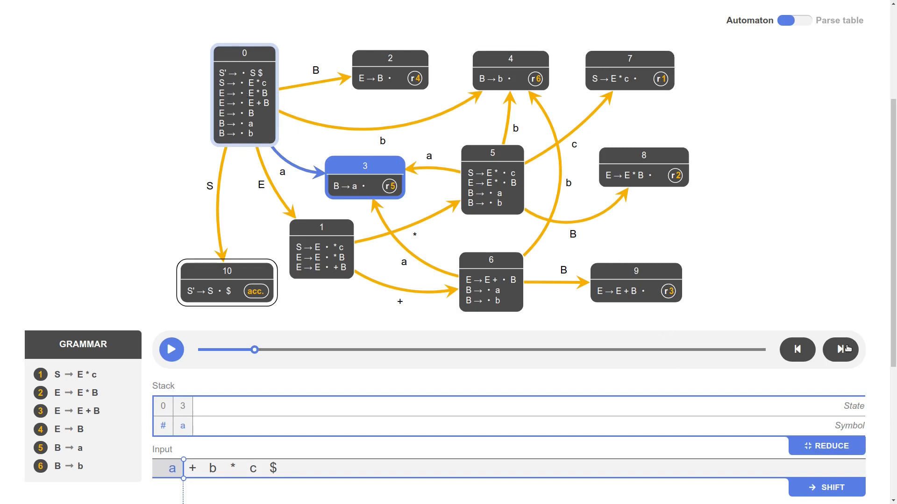
# - Reduce a to B with rule B → a, reaching state 2 with B on the stack
pyautogui.click(839, 350)
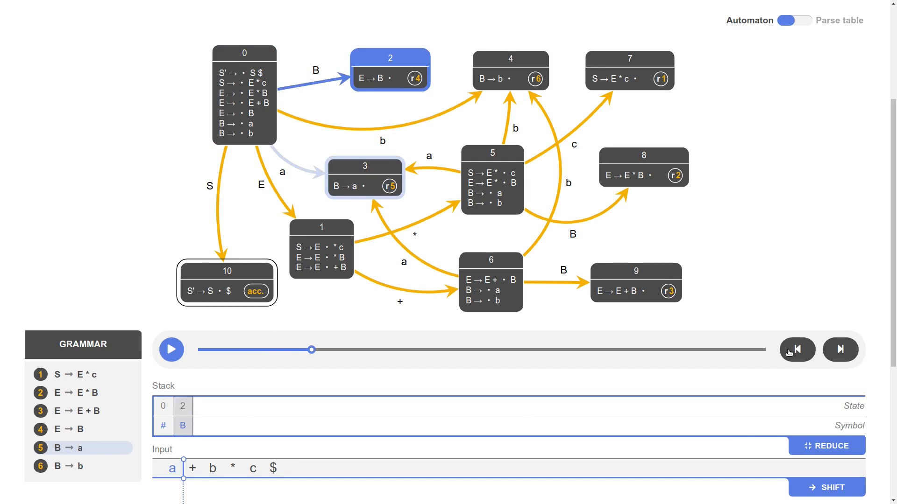
pyautogui.click(796, 350)
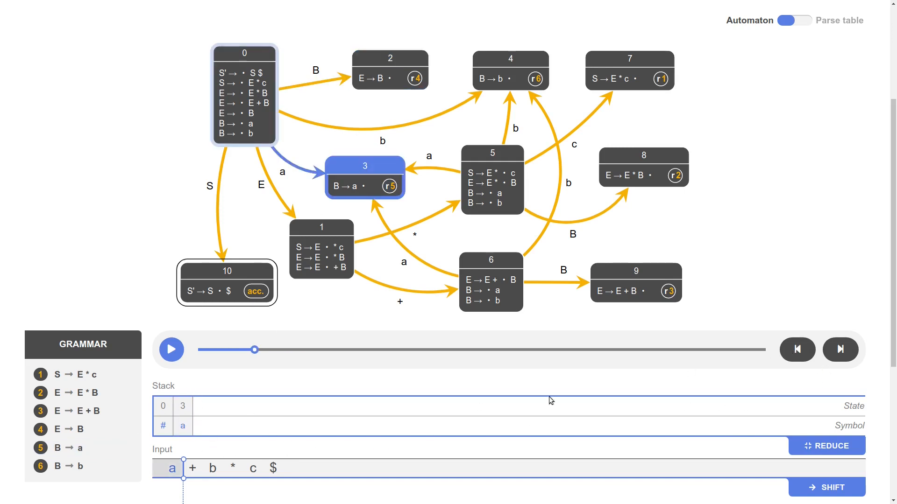
pyautogui.click(170, 349)
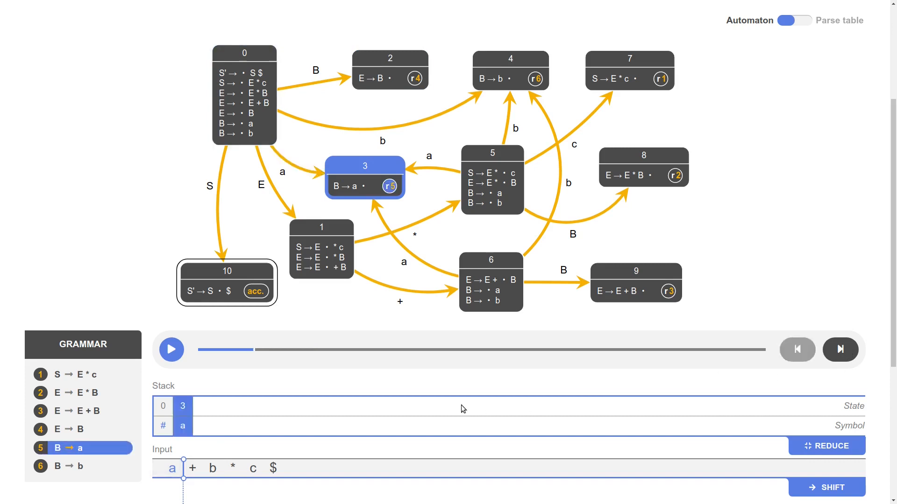
pyautogui.click(826, 446)
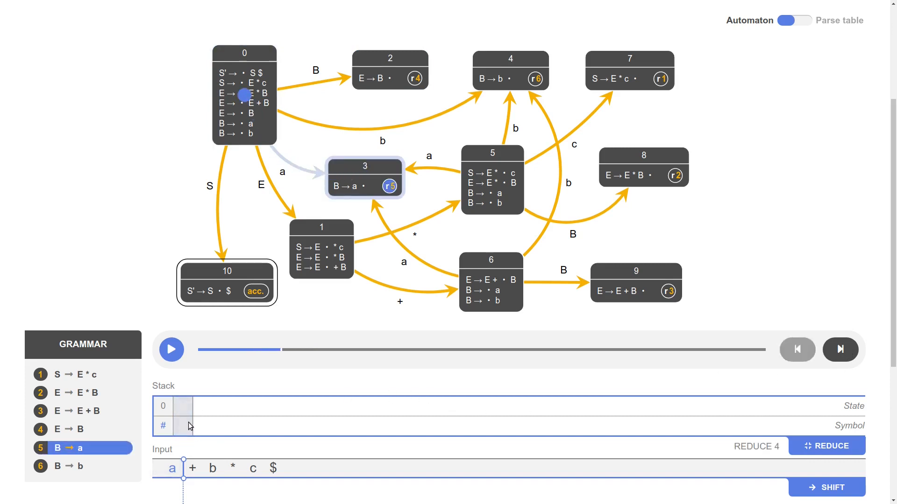
pyautogui.click(826, 446)
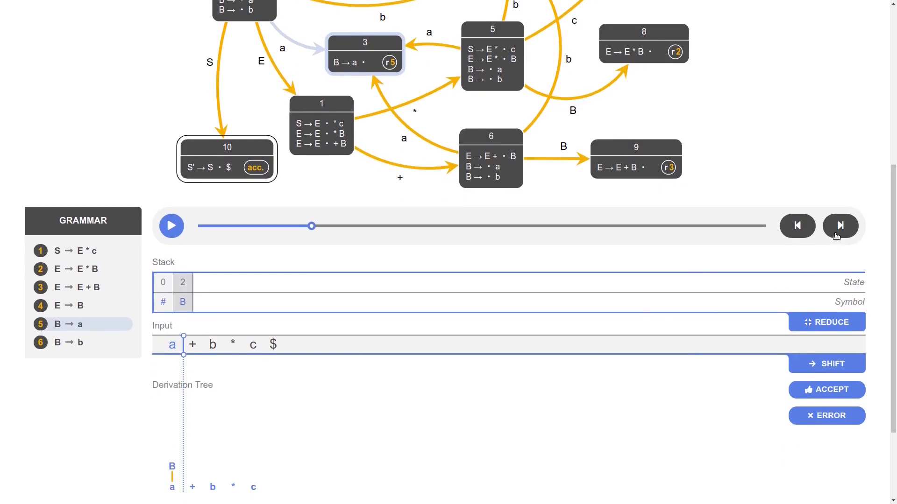
# - Reduce B to E with rule E → B, reaching state 1 with E on the stack
pyautogui.click(840, 226)
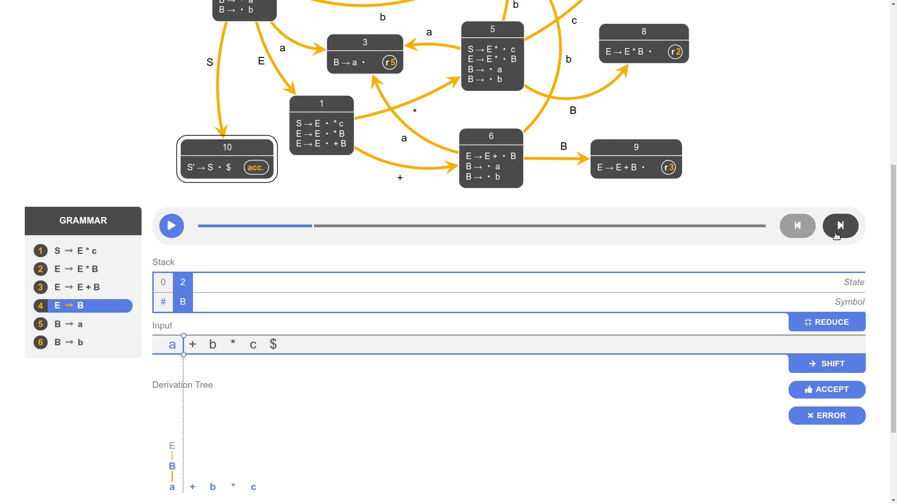
pyautogui.click(840, 225)
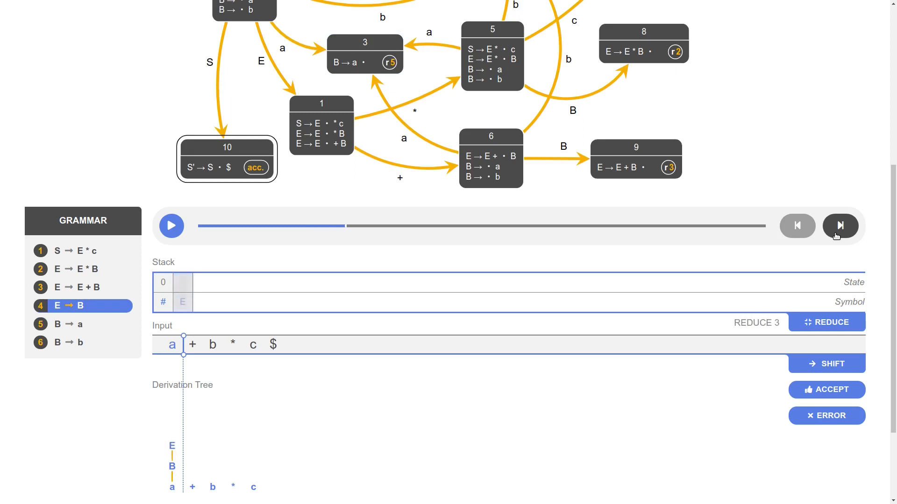
pyautogui.click(840, 225)
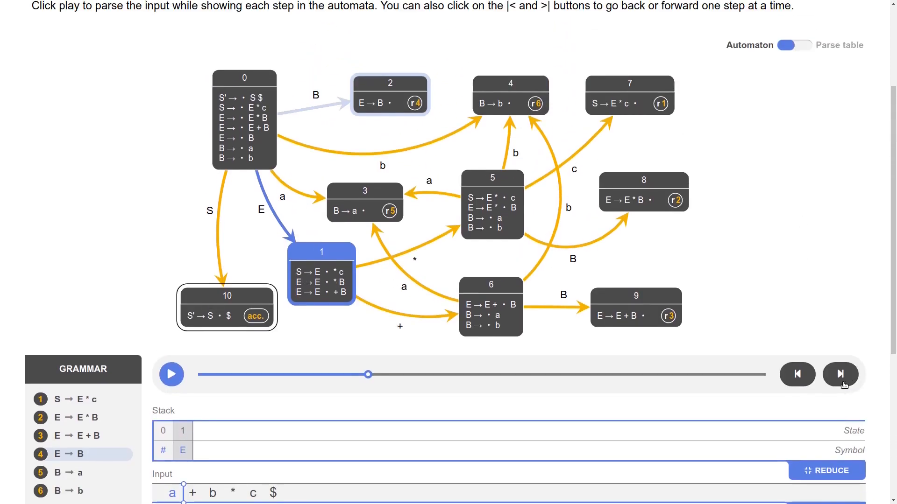
pyautogui.moveTo(305, 361)
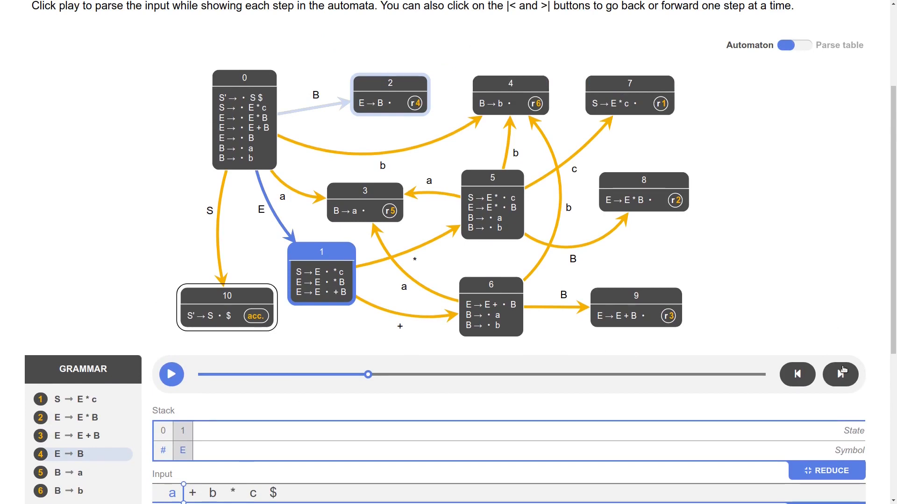
# - Shift + and then b onto the stack, giving states 0 1 6 4 with E + b
pyautogui.click(839, 375)
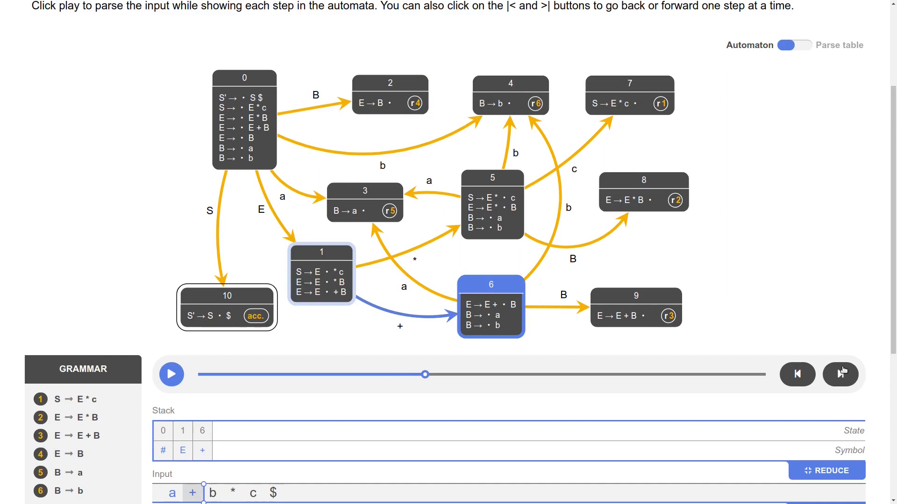
pyautogui.click(840, 374)
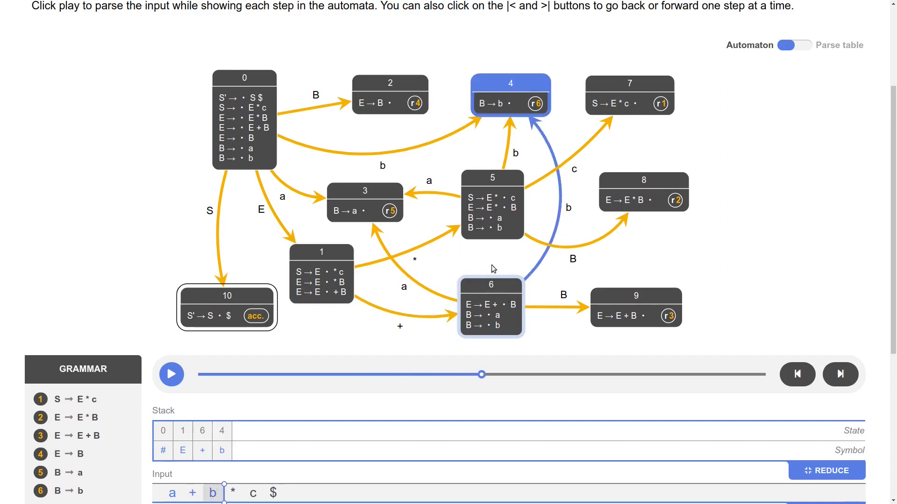
pyautogui.moveTo(495, 316)
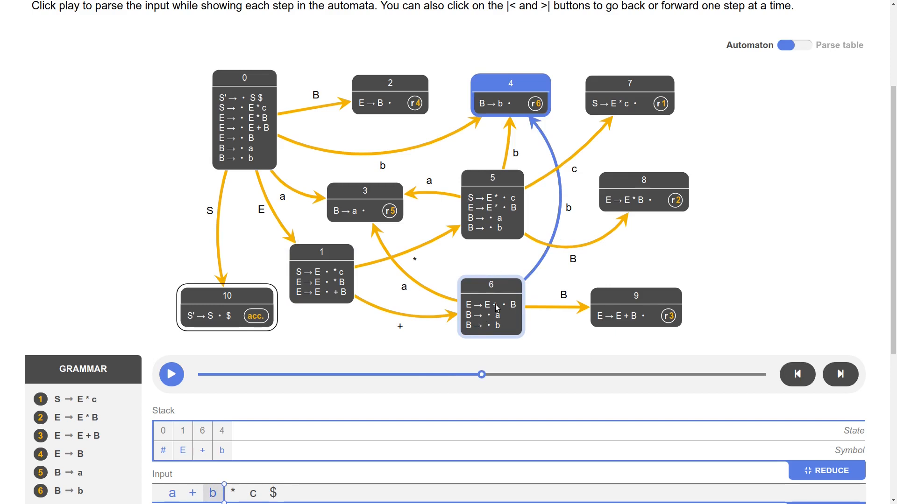
pyautogui.moveTo(787, 212)
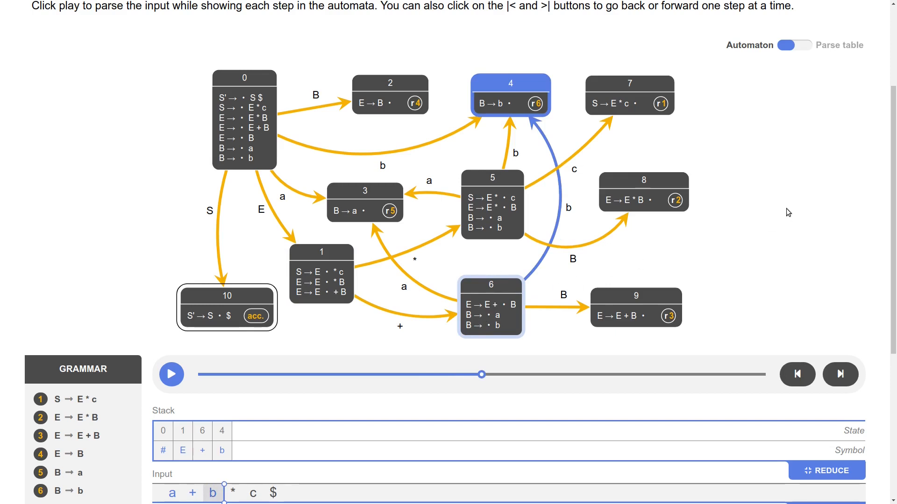
pyautogui.moveTo(511, 109)
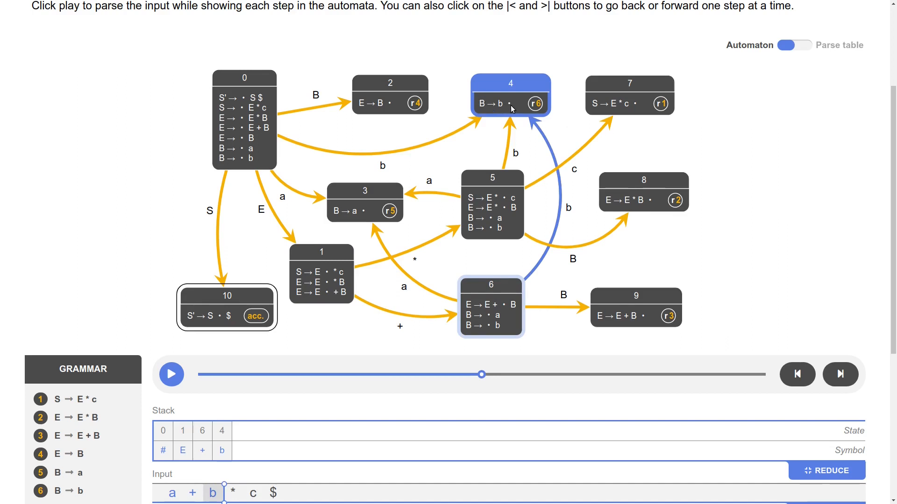
pyautogui.moveTo(486, 108)
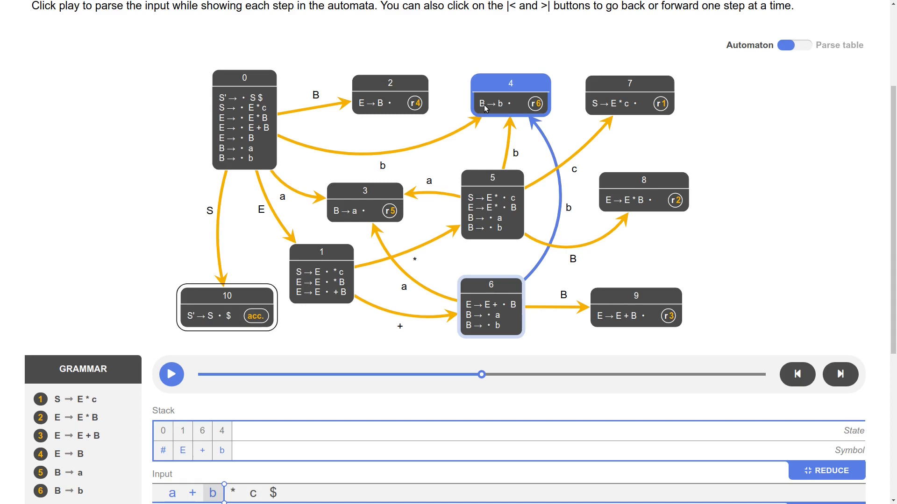
pyautogui.moveTo(506, 111)
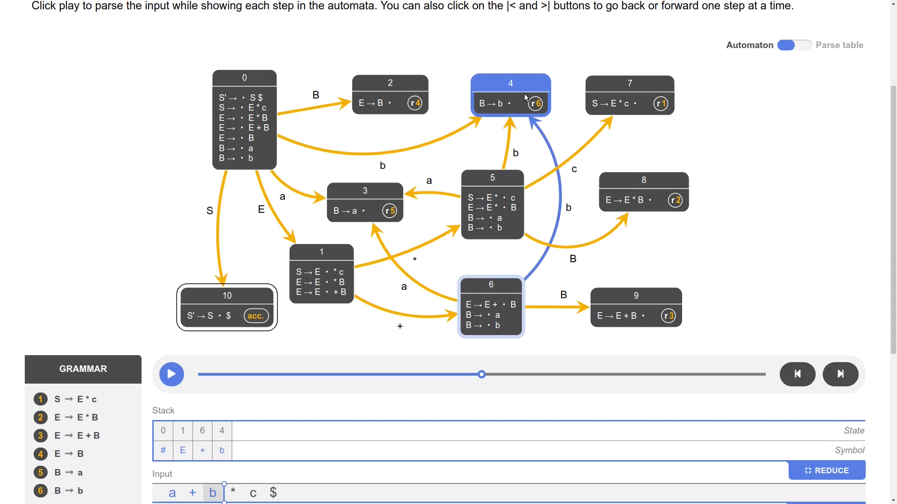
pyautogui.moveTo(270, 397)
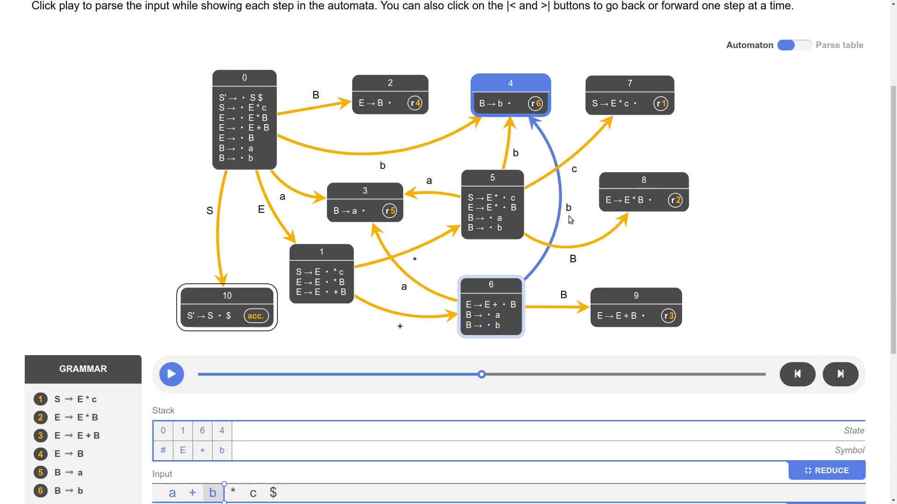
pyautogui.moveTo(582, 125)
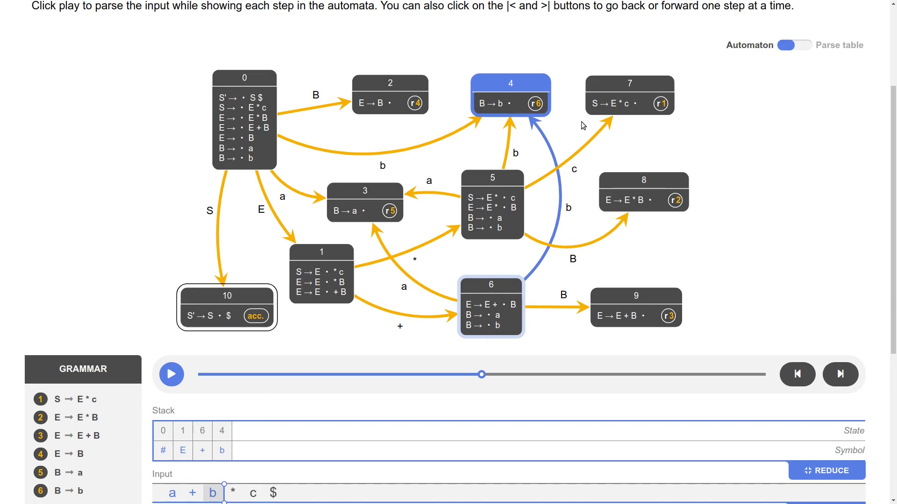
pyautogui.moveTo(494, 295)
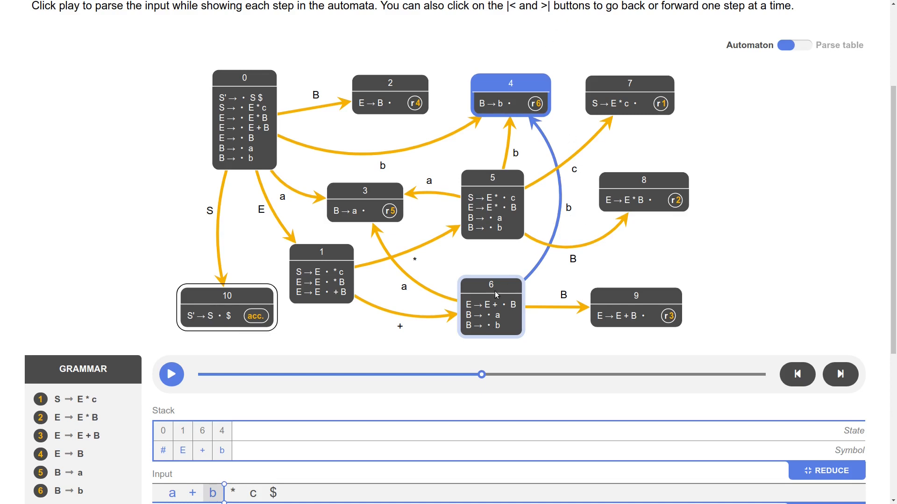
pyautogui.moveTo(242, 439)
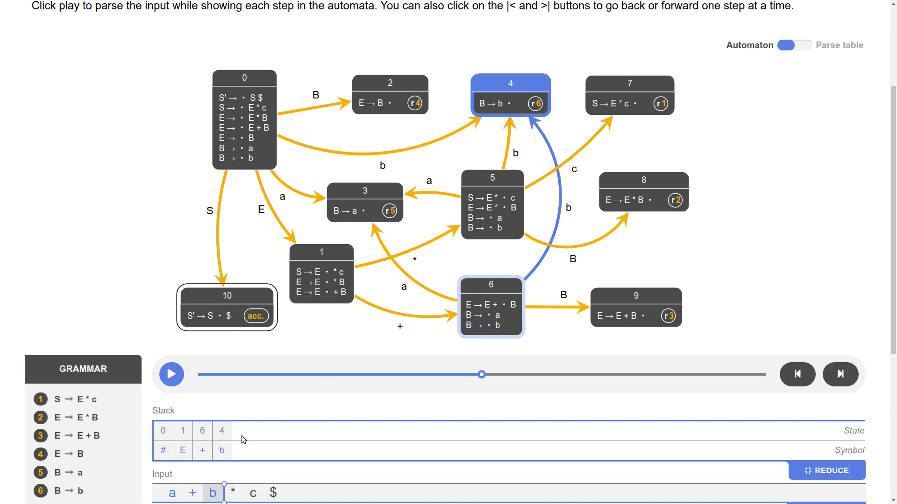
pyautogui.moveTo(212, 436)
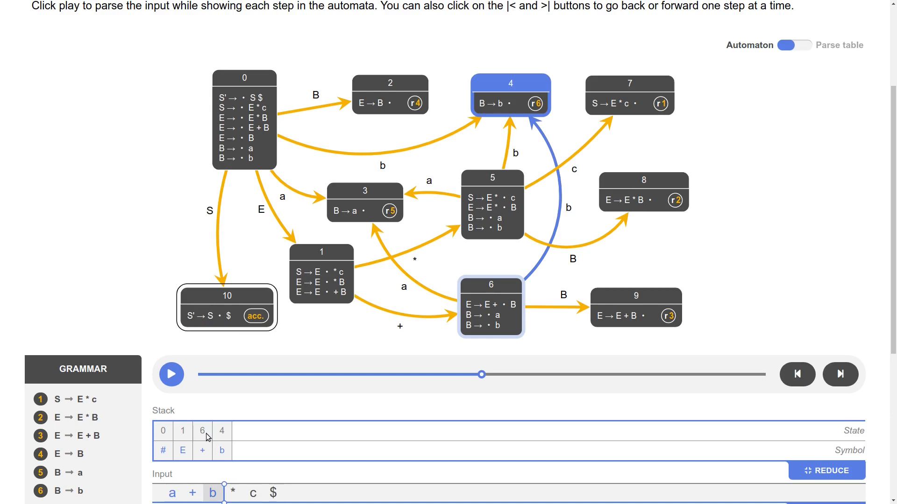
pyautogui.moveTo(215, 433)
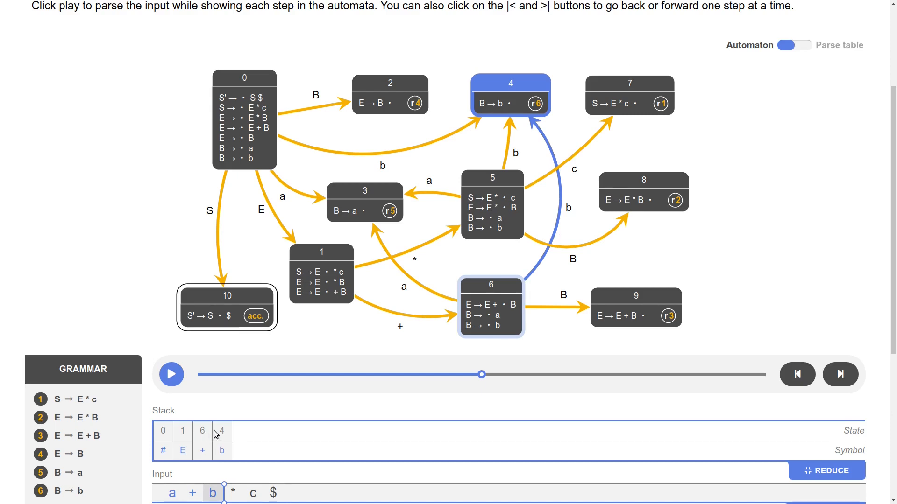
pyautogui.moveTo(230, 435)
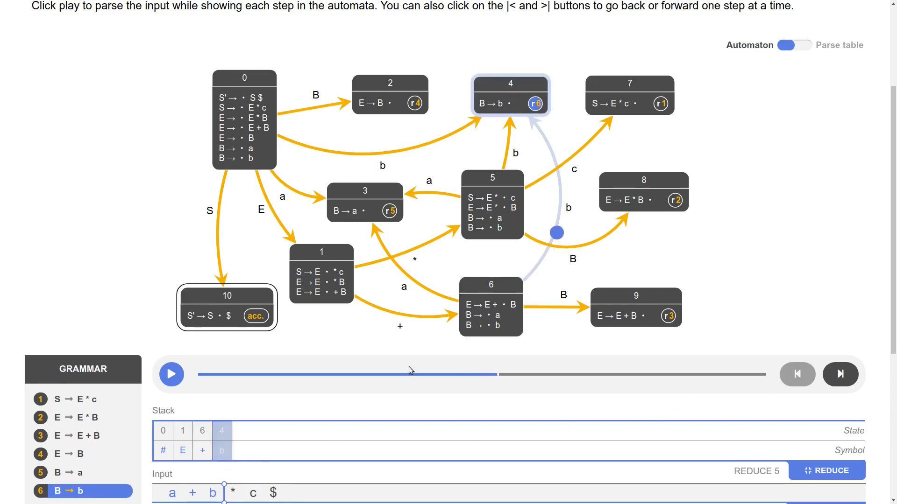
# - Reduce b to B into state 9, then apply E → E + B back to state 1 with E
pyautogui.click(840, 374)
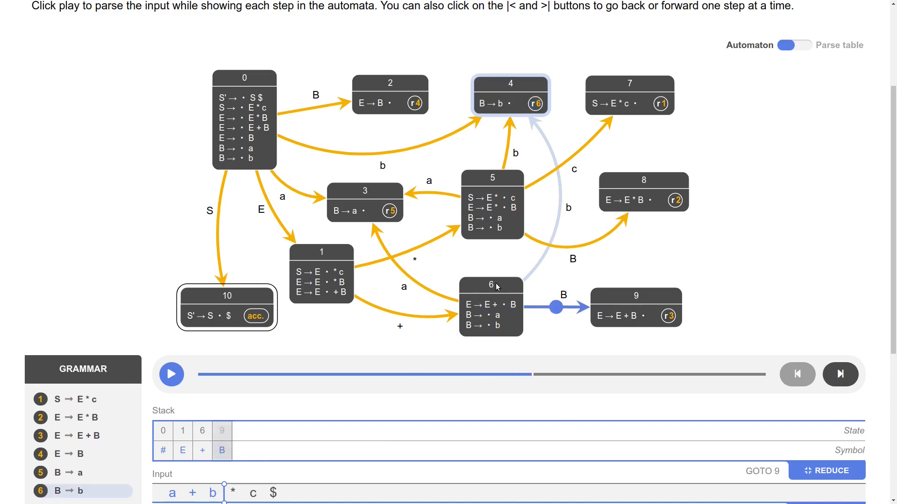
pyautogui.click(840, 375)
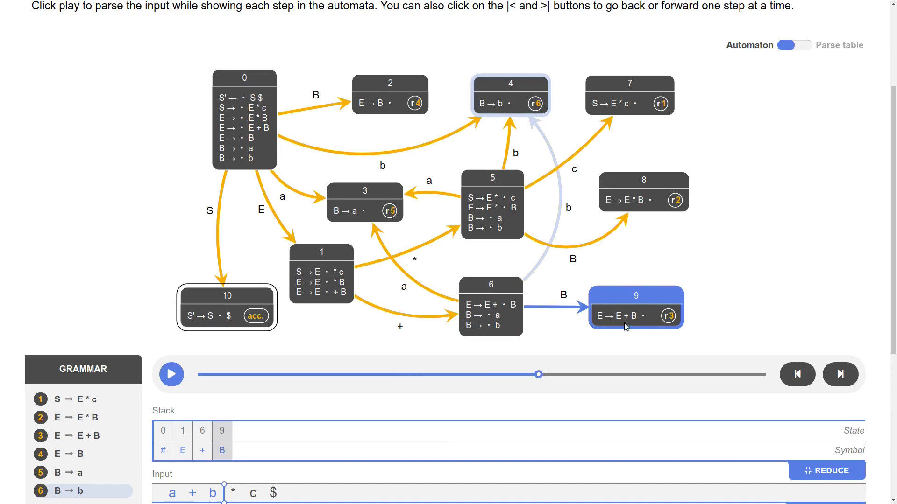
pyautogui.moveTo(622, 326)
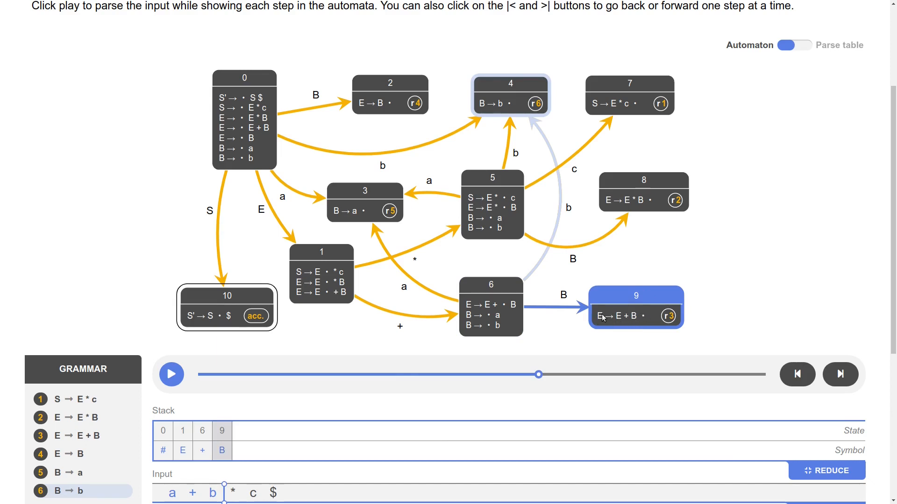
pyautogui.moveTo(256, 145)
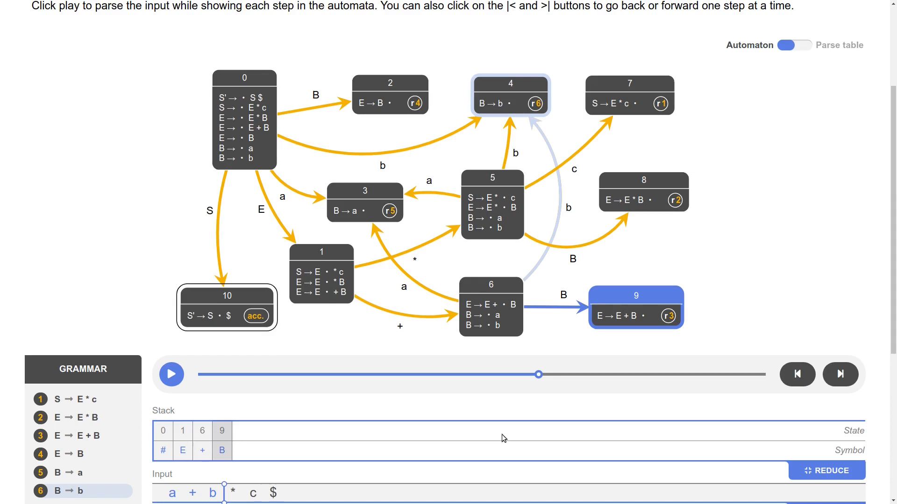
pyautogui.moveTo(840, 375)
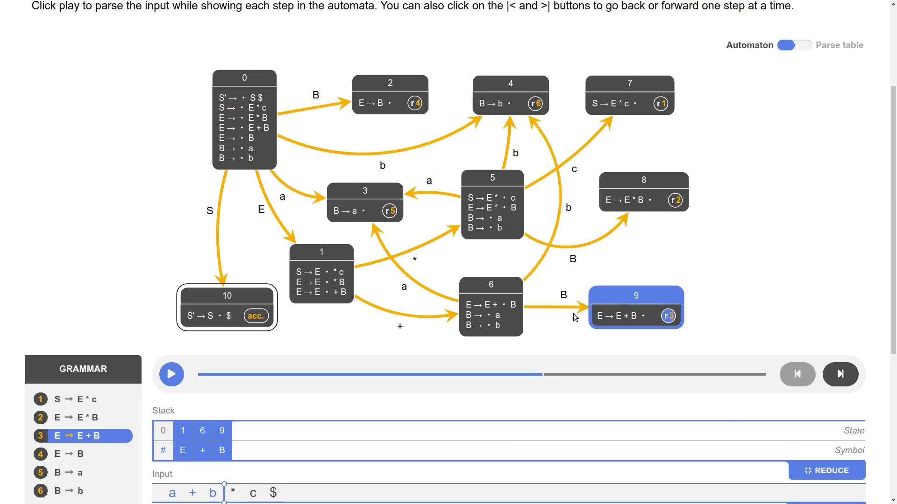
pyautogui.click(840, 375)
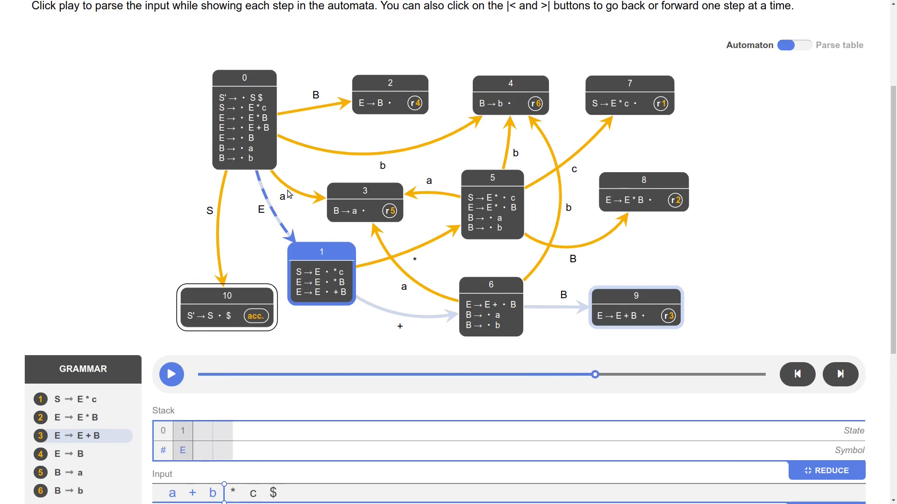
pyautogui.moveTo(261, 190)
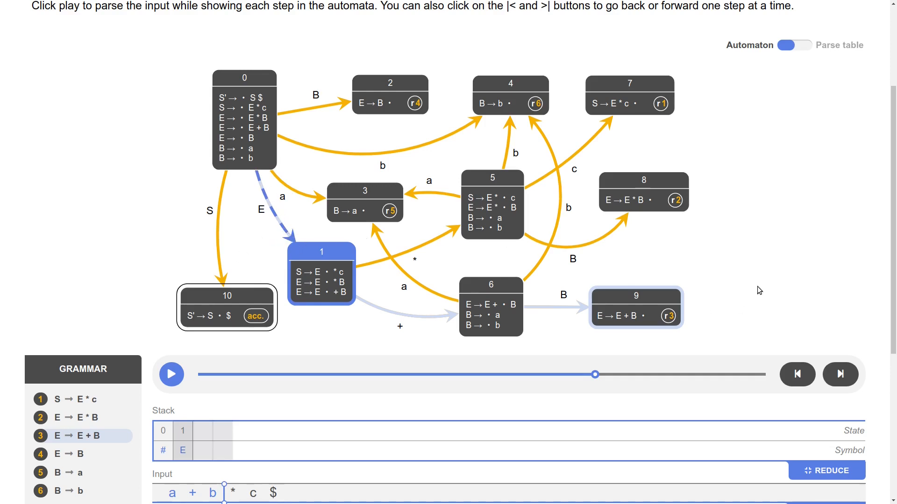
pyautogui.moveTo(206, 436)
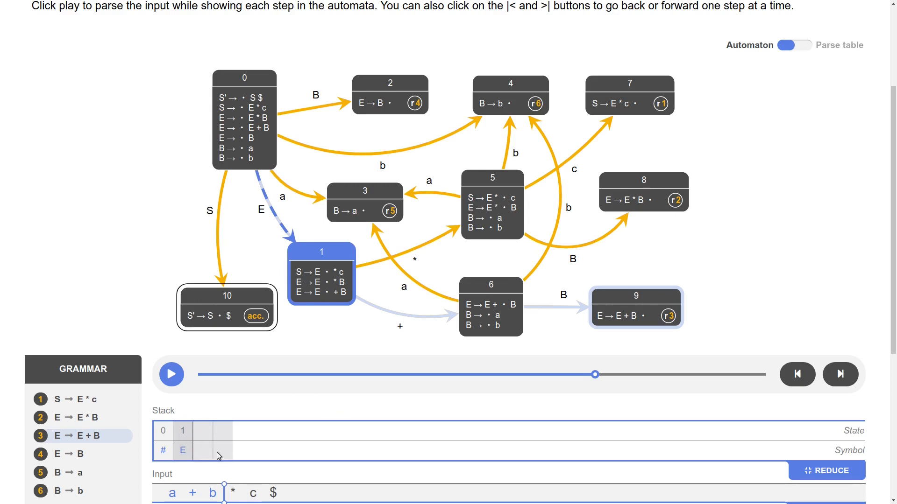
pyautogui.moveTo(212, 442)
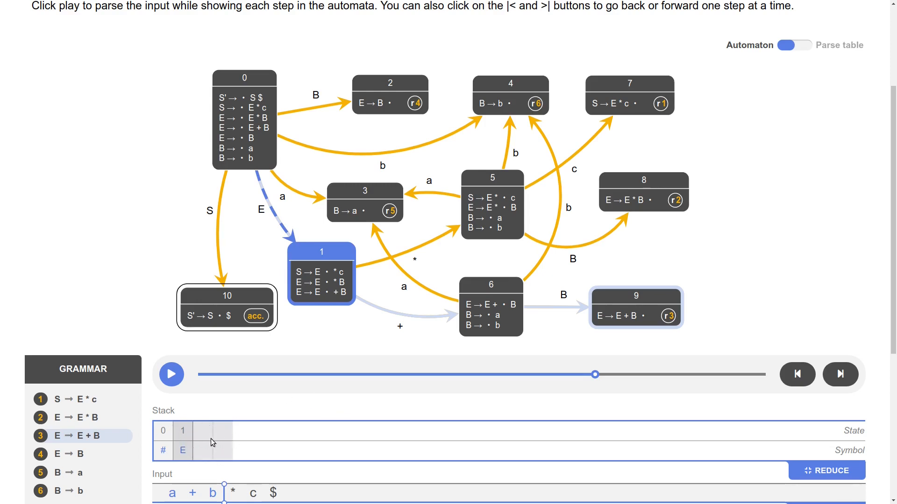
pyautogui.moveTo(167, 442)
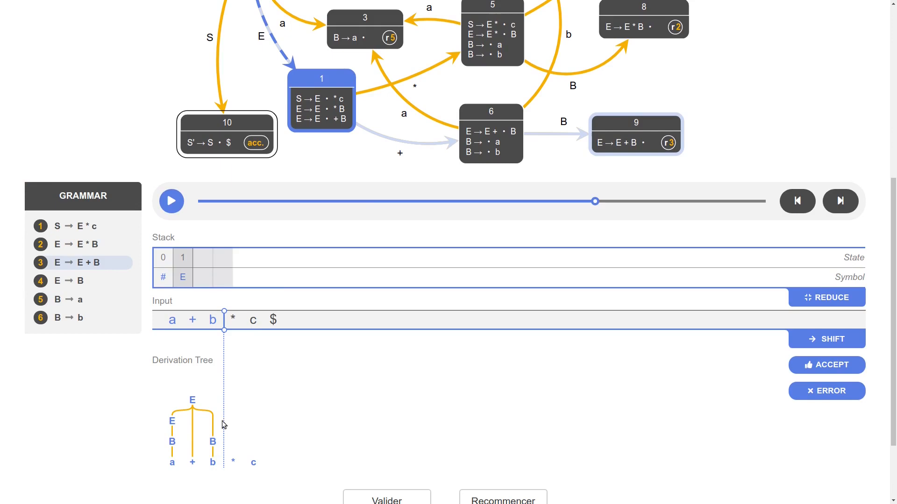
pyautogui.moveTo(319, 384)
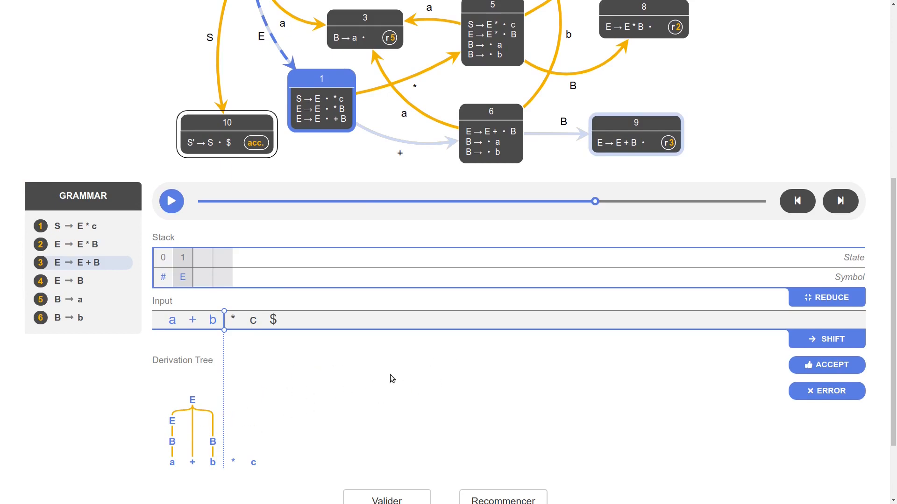
# - Undo the E → E + B reduction back to state 9, then redo it
pyautogui.click(795, 201)
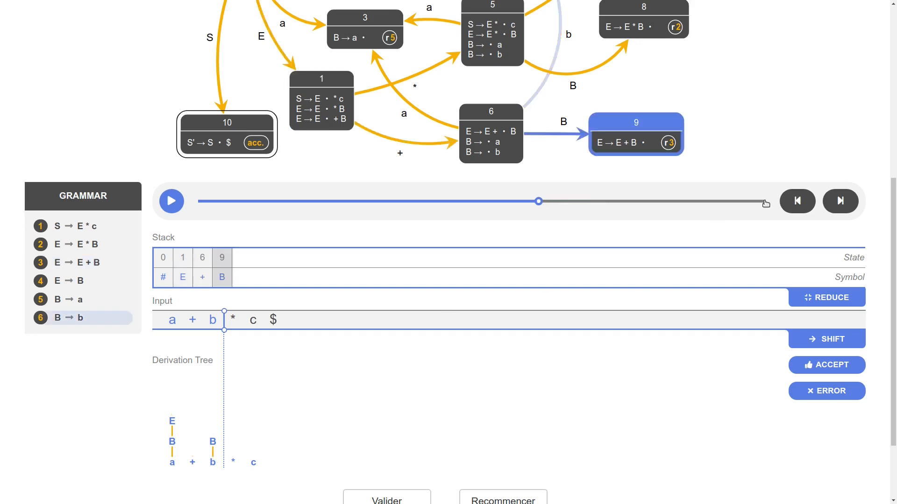
pyautogui.click(170, 201)
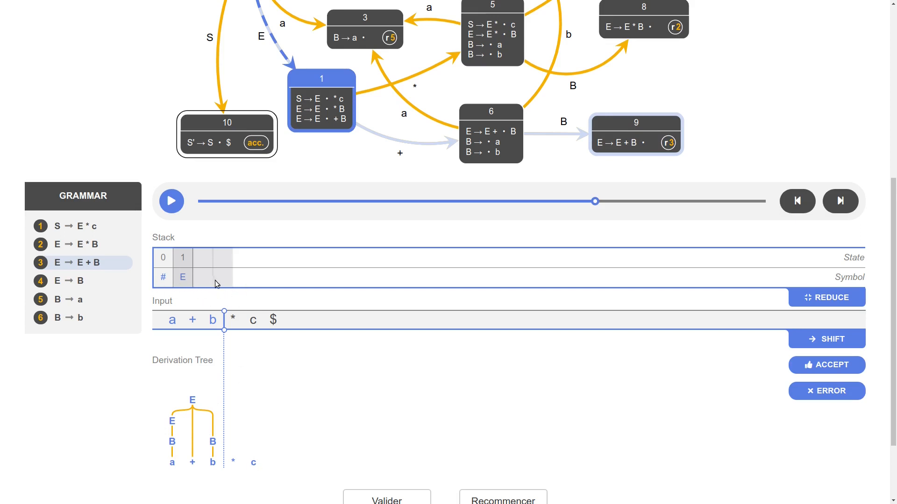
pyautogui.moveTo(352, 396)
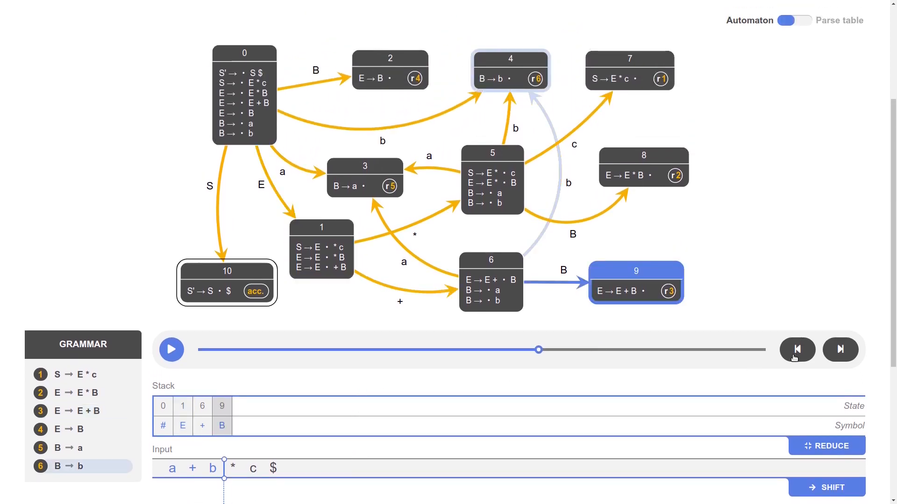
pyautogui.click(796, 350)
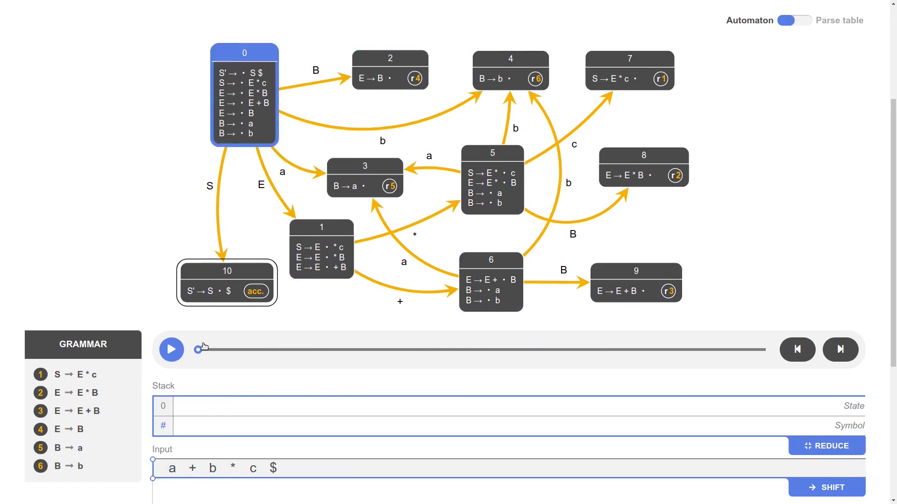
pyautogui.click(170, 350)
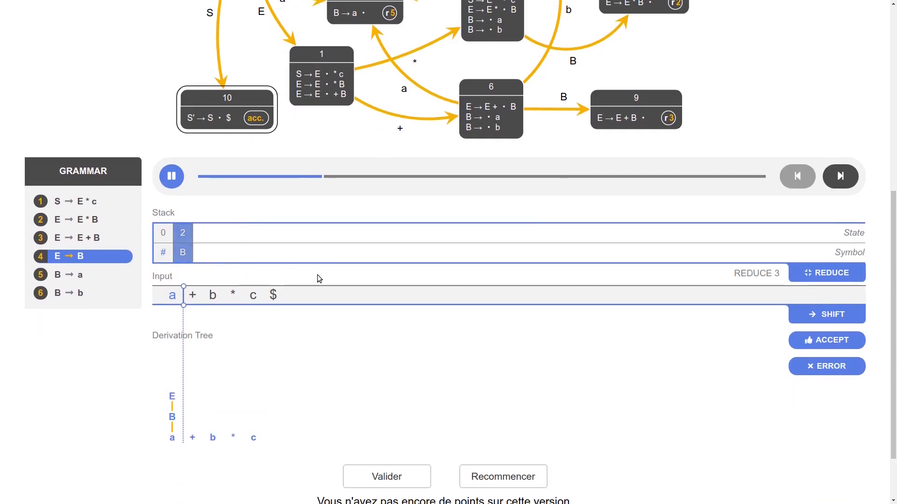
pyautogui.click(826, 271)
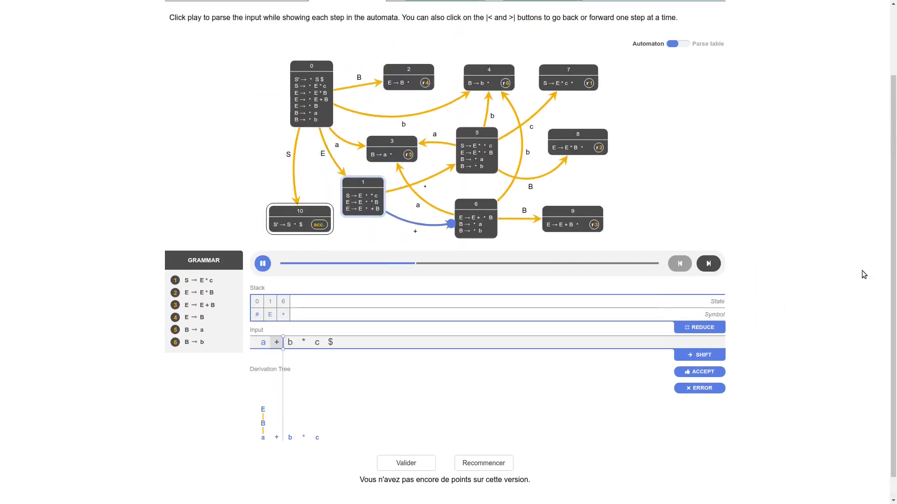
pyautogui.click(708, 263)
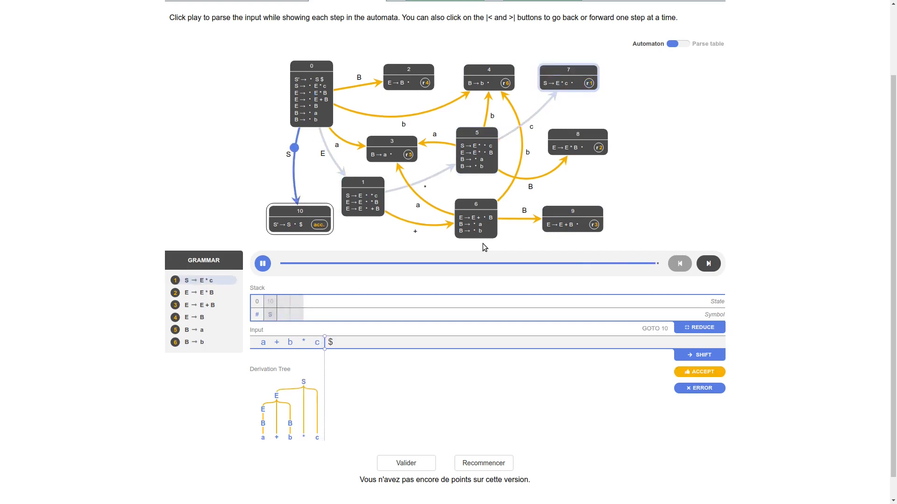
pyautogui.click(261, 263)
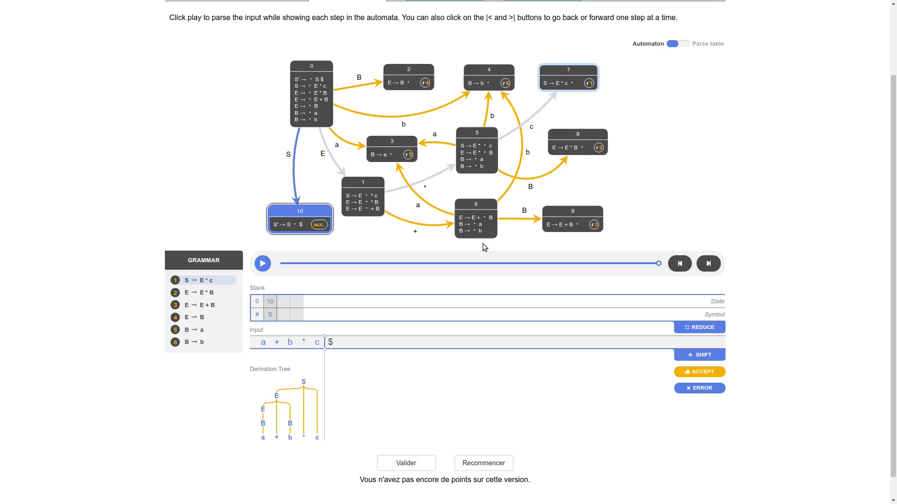
pyautogui.moveTo(363, 298)
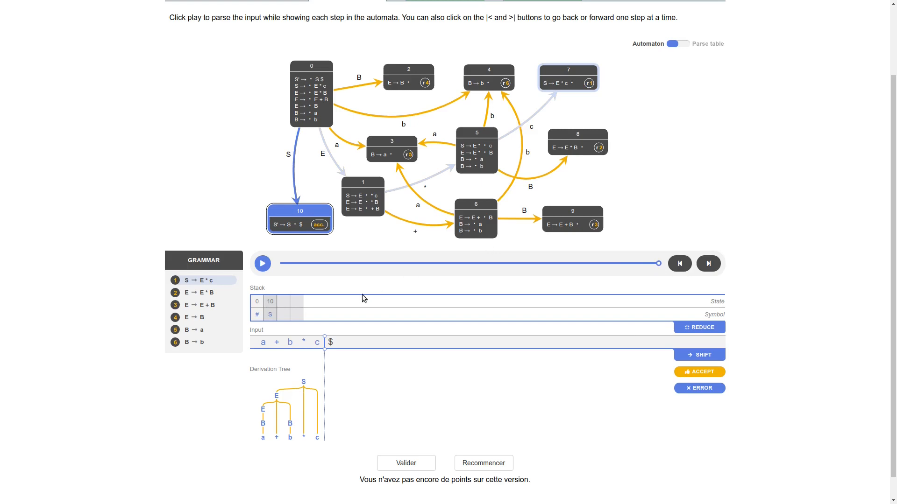
pyautogui.moveTo(505, 144)
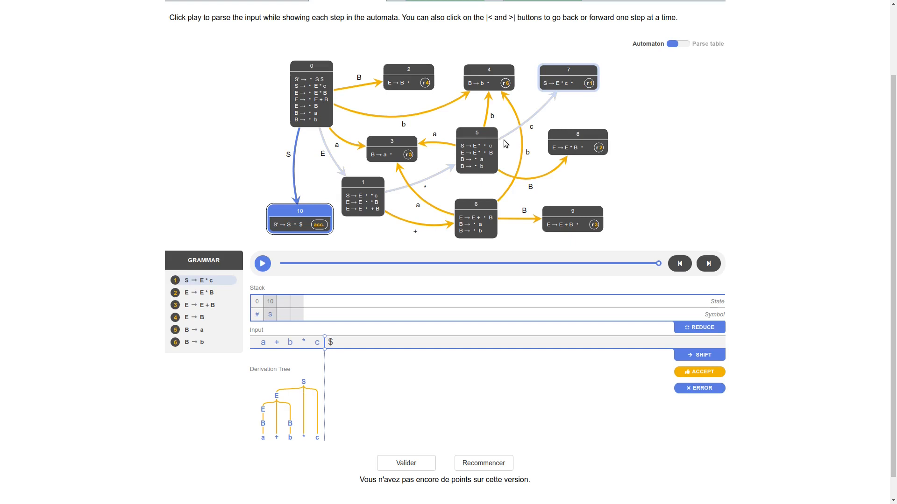
pyautogui.moveTo(573, 186)
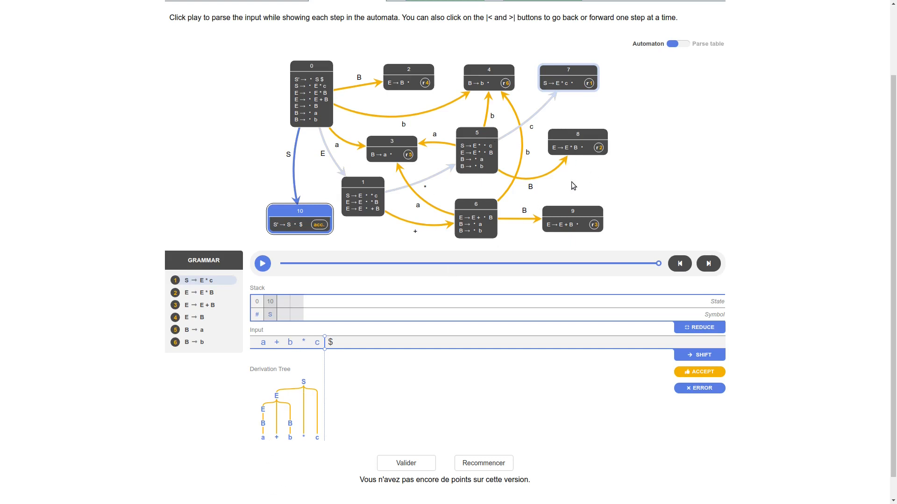
pyautogui.moveTo(671, 160)
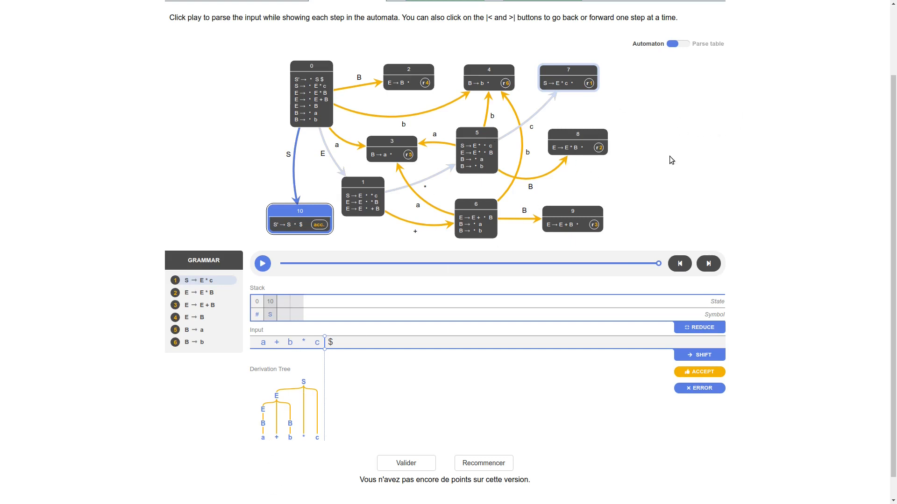
pyautogui.moveTo(680, 264)
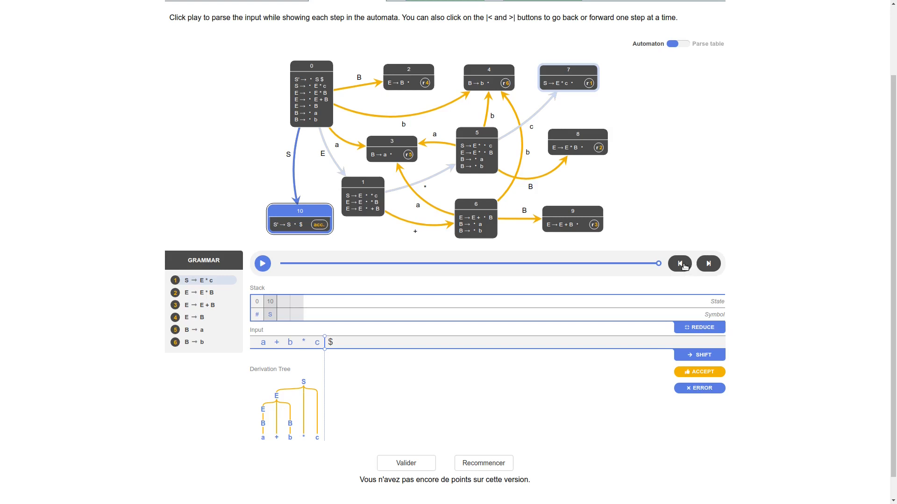
# - Rewind the parse to state 0 and switch the view from automaton to parse table
pyautogui.click(679, 263)
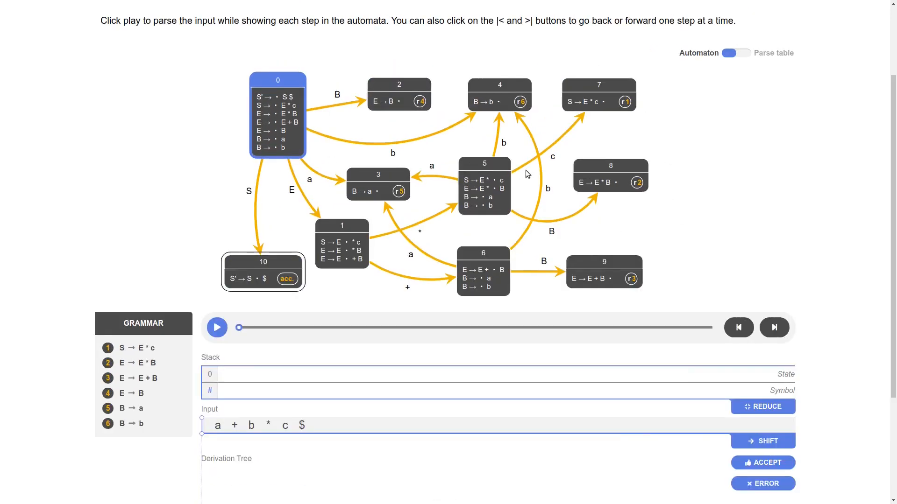
pyautogui.click(736, 53)
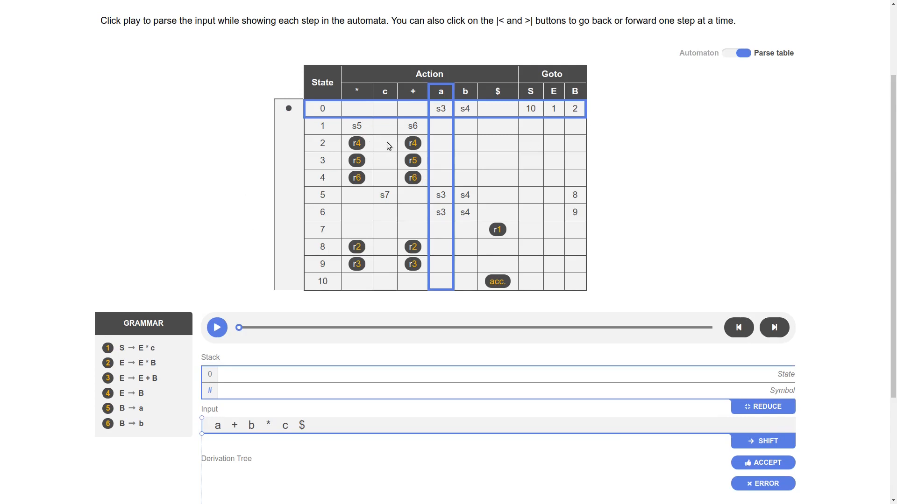
pyautogui.moveTo(354, 142)
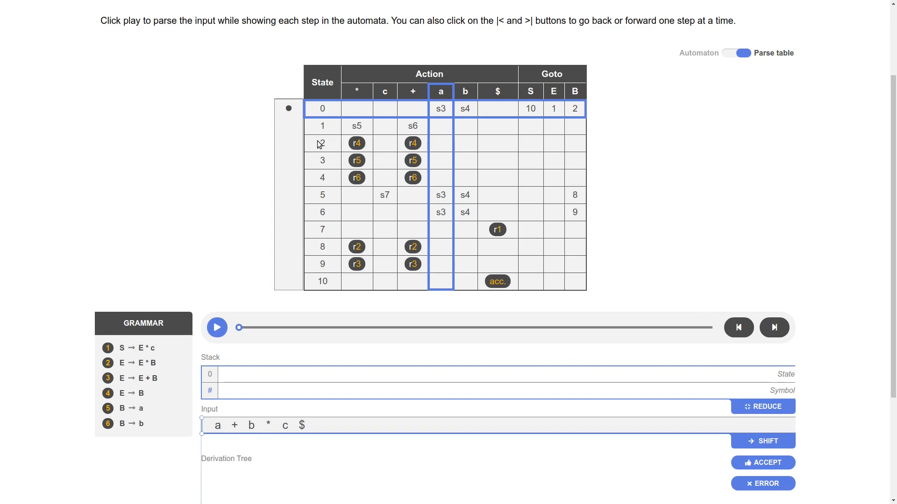
pyautogui.moveTo(380, 151)
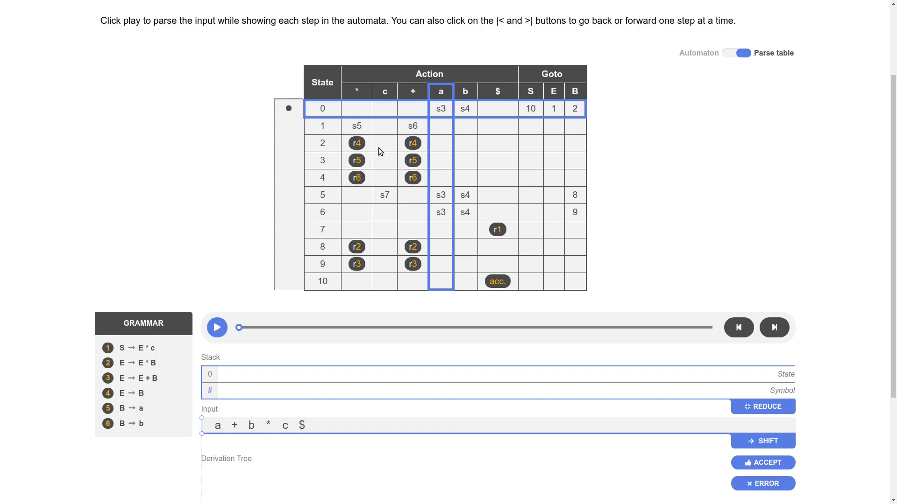
pyautogui.moveTo(153, 427)
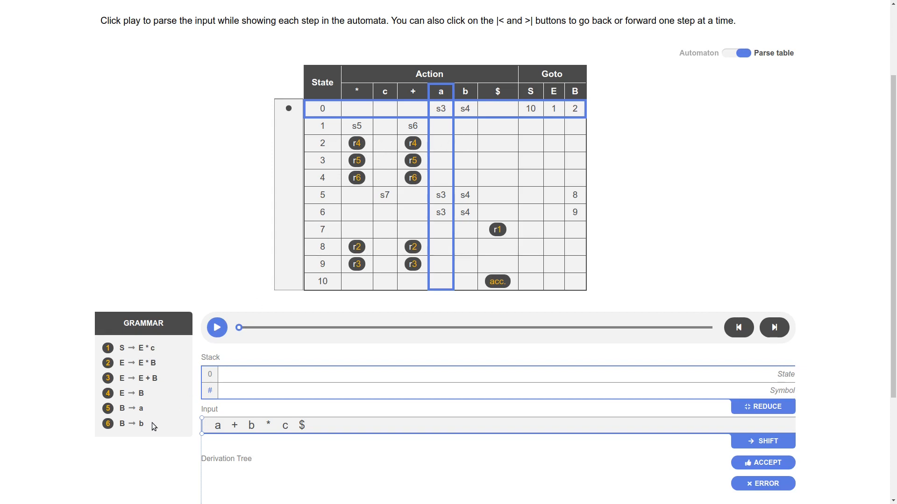
pyautogui.moveTo(123, 400)
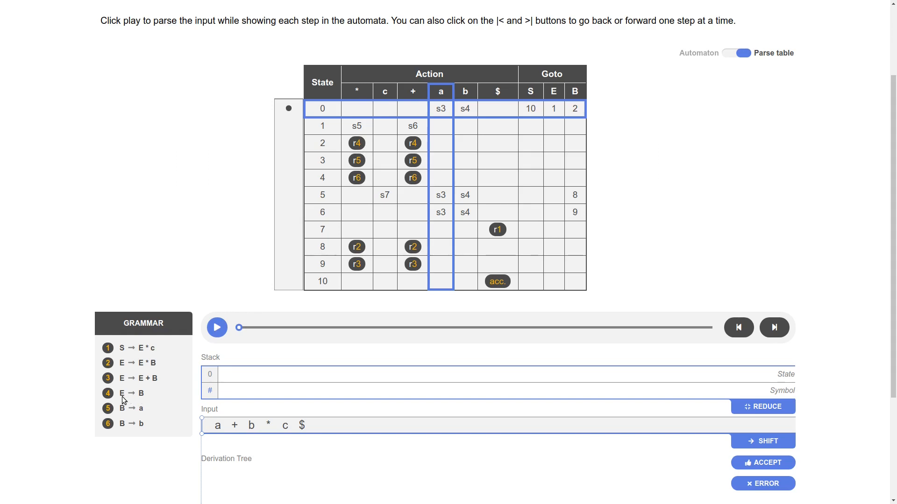
pyautogui.moveTo(557, 186)
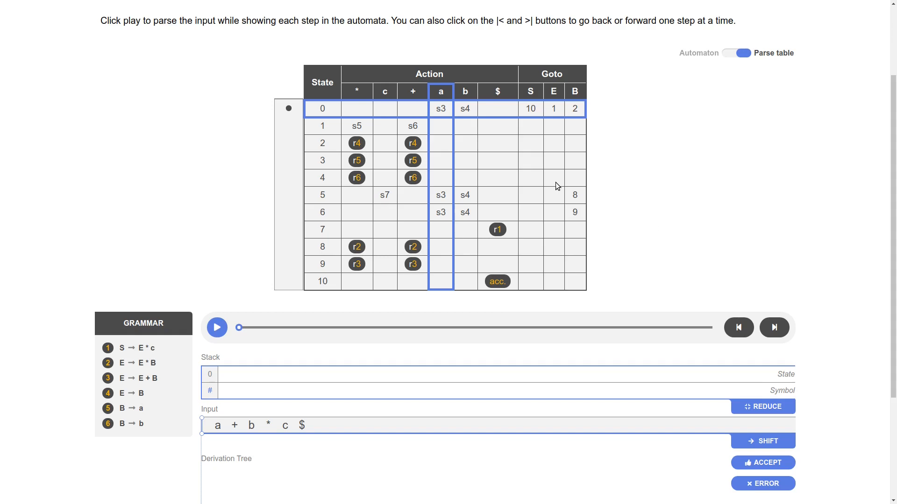
pyautogui.moveTo(310, 116)
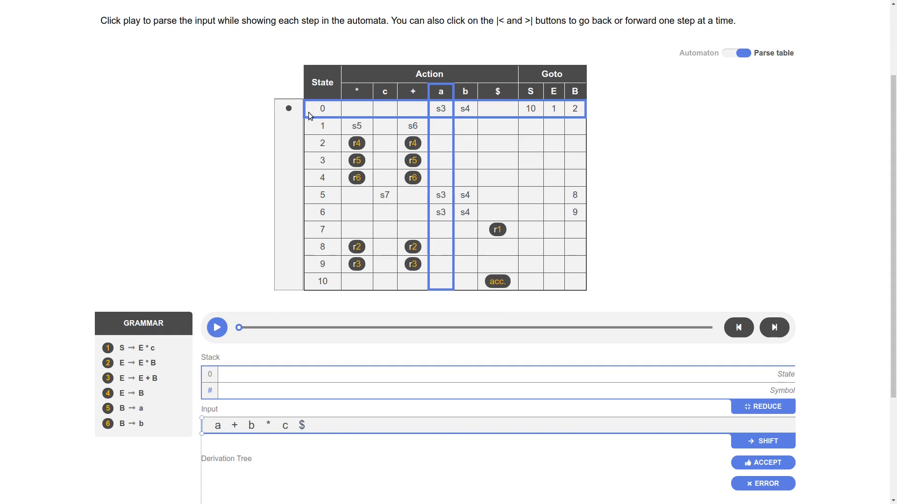
pyautogui.moveTo(433, 90)
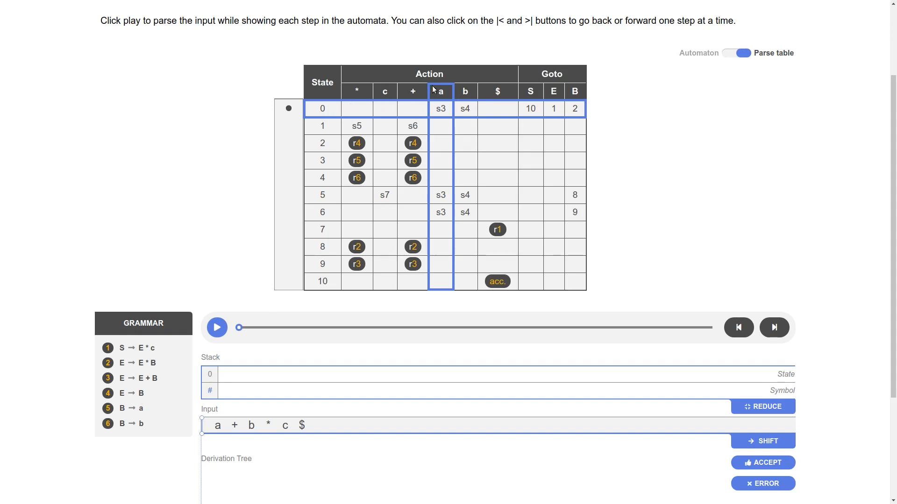
pyautogui.moveTo(312, 113)
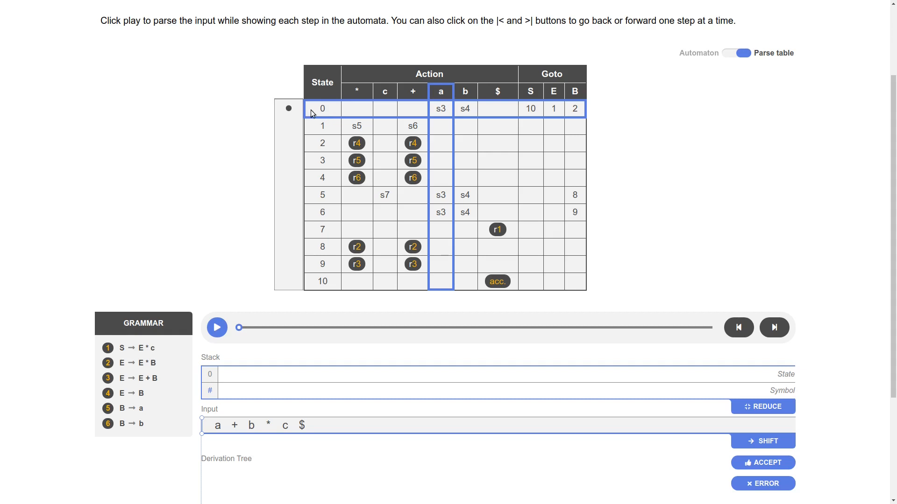
pyautogui.moveTo(570, 104)
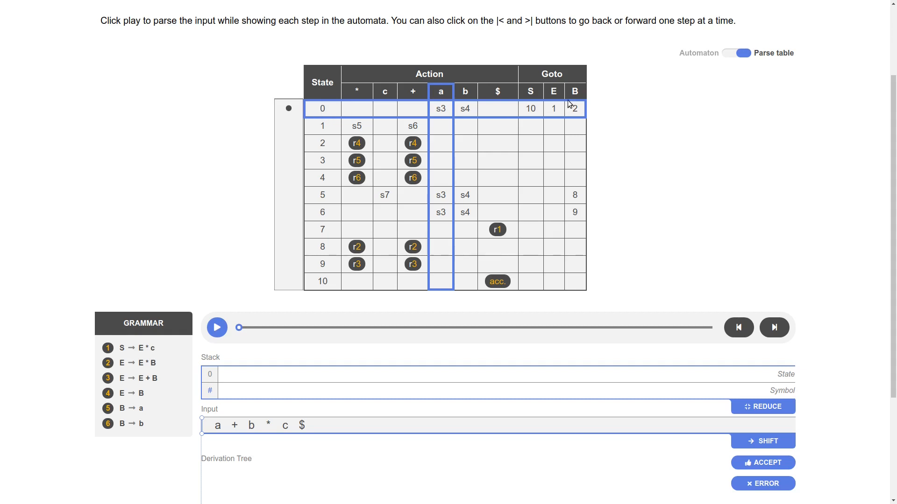
pyautogui.moveTo(441, 127)
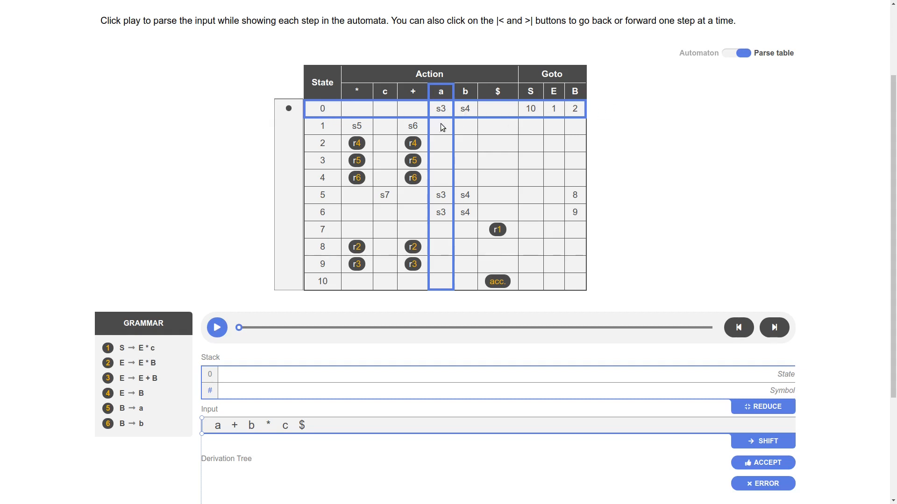
pyautogui.moveTo(447, 274)
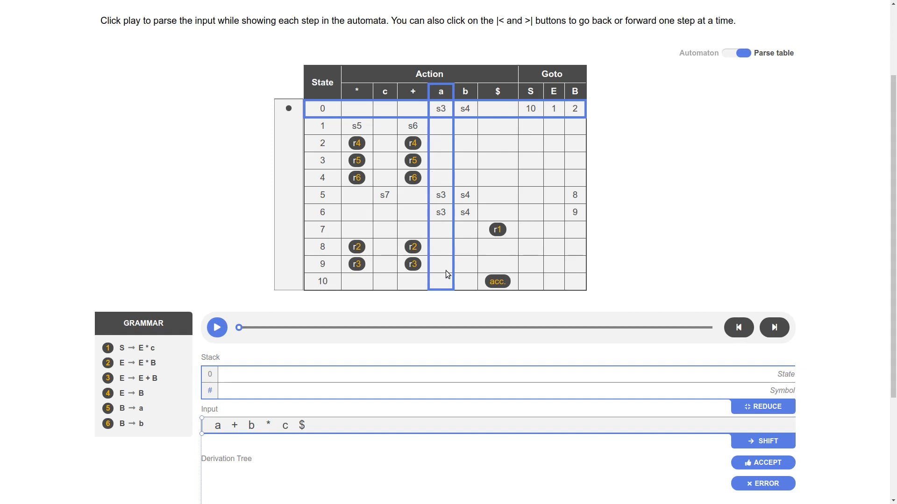
pyautogui.moveTo(408, 102)
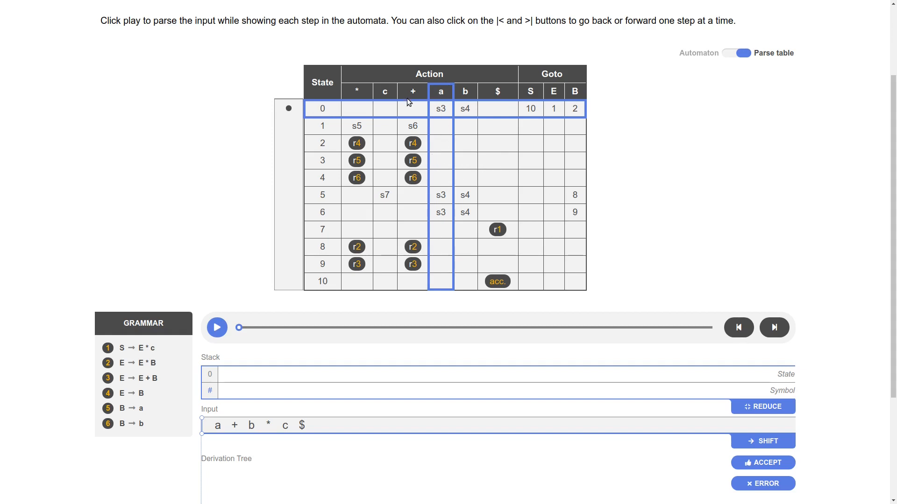
pyautogui.moveTo(434, 111)
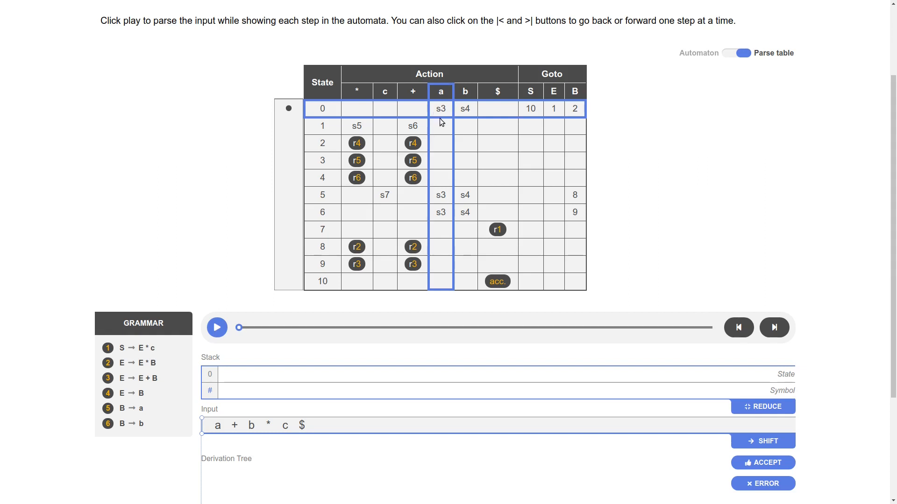
pyautogui.moveTo(666, 292)
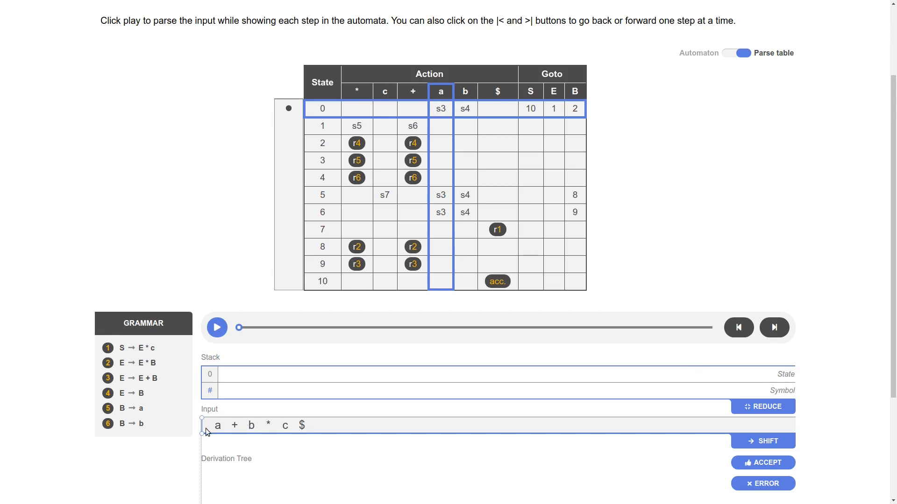
pyautogui.moveTo(322, 170)
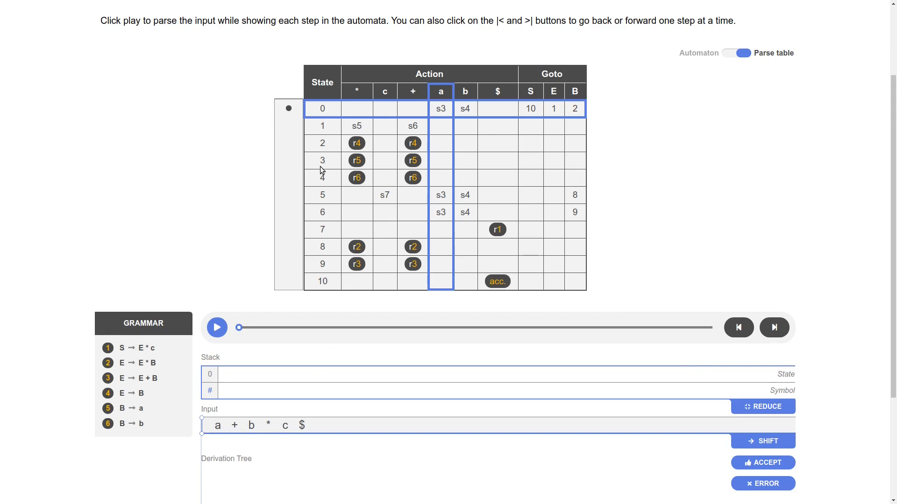
# - Shift a into state 3, reduce it to B (state 2) and then to E (state 1)
pyautogui.click(774, 327)
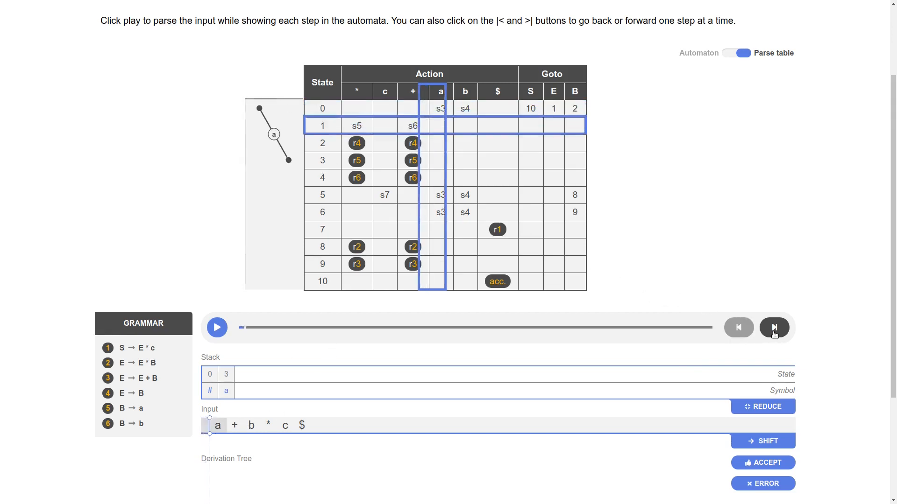
pyautogui.click(774, 328)
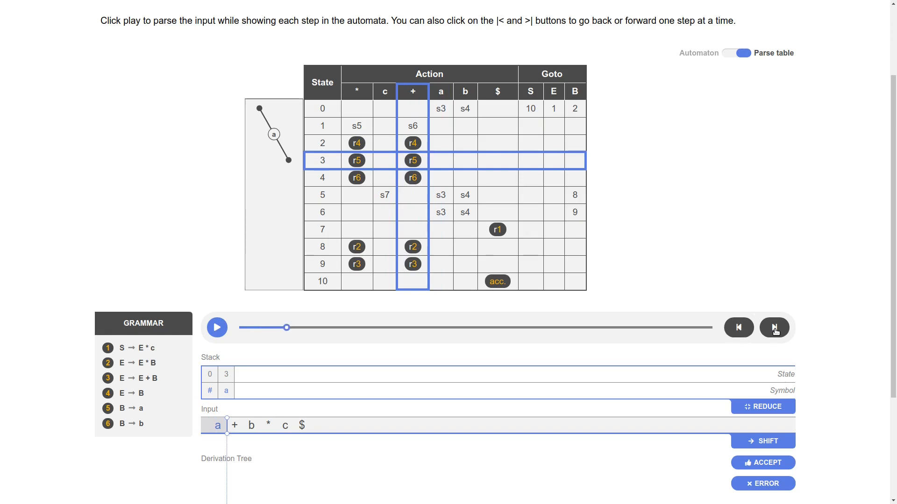
pyautogui.moveTo(633, 170)
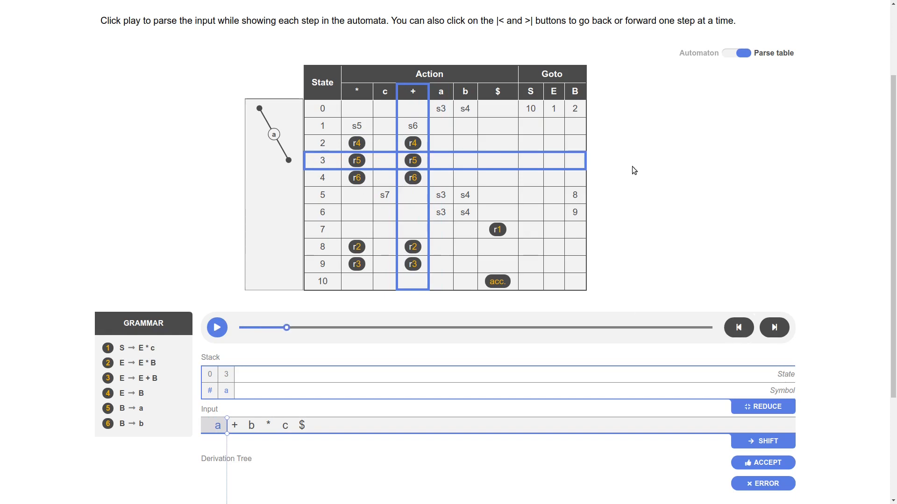
pyautogui.moveTo(313, 166)
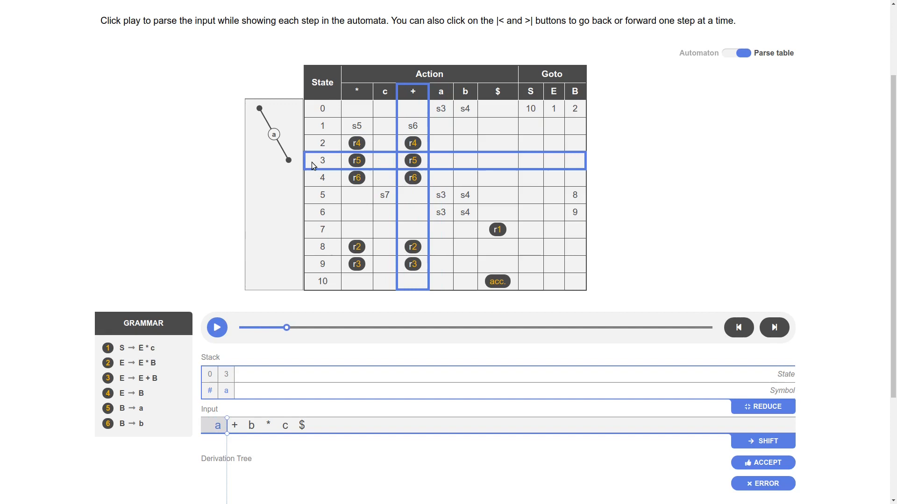
pyautogui.moveTo(406, 113)
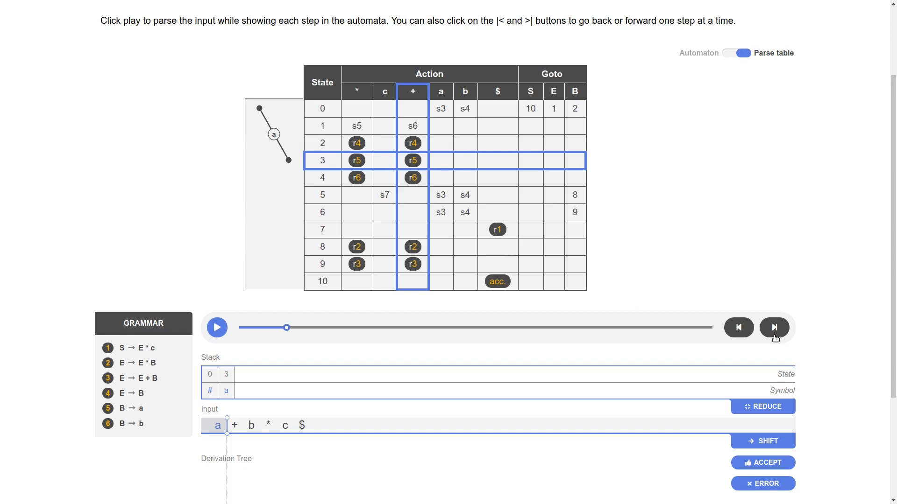
pyautogui.click(774, 327)
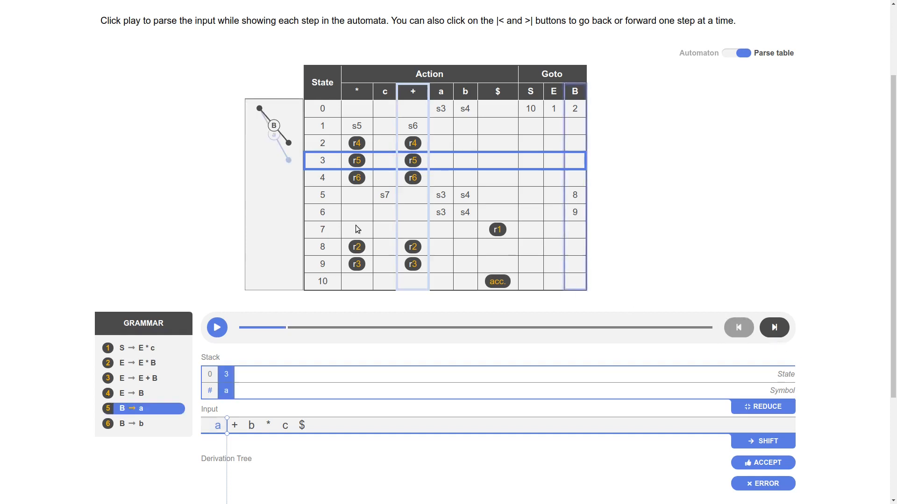
pyautogui.click(773, 327)
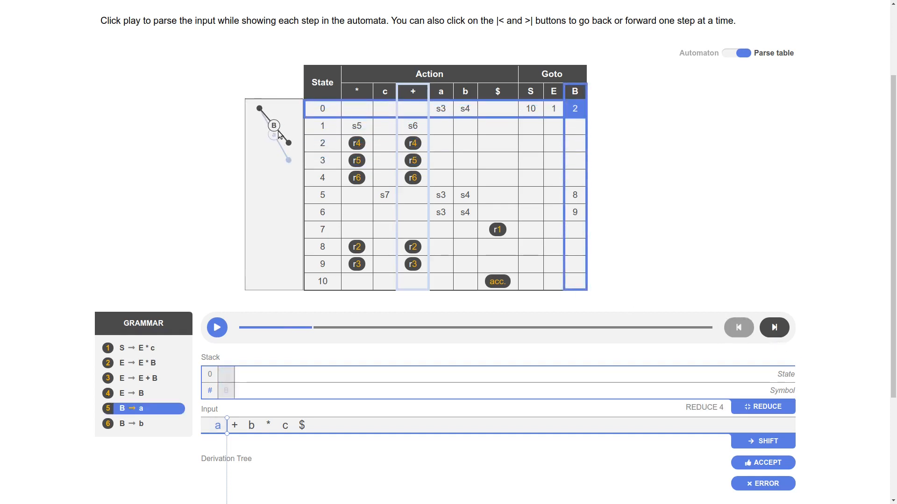
pyautogui.click(773, 326)
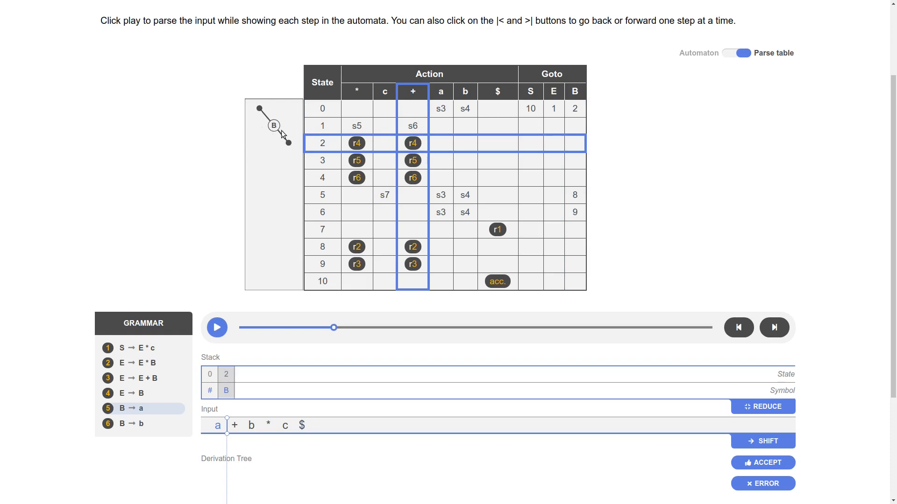
pyautogui.moveTo(285, 134)
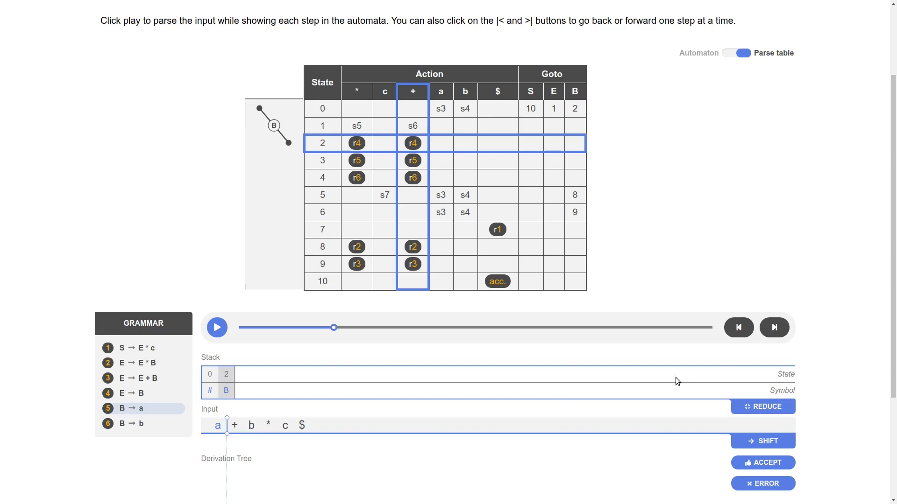
pyautogui.click(774, 327)
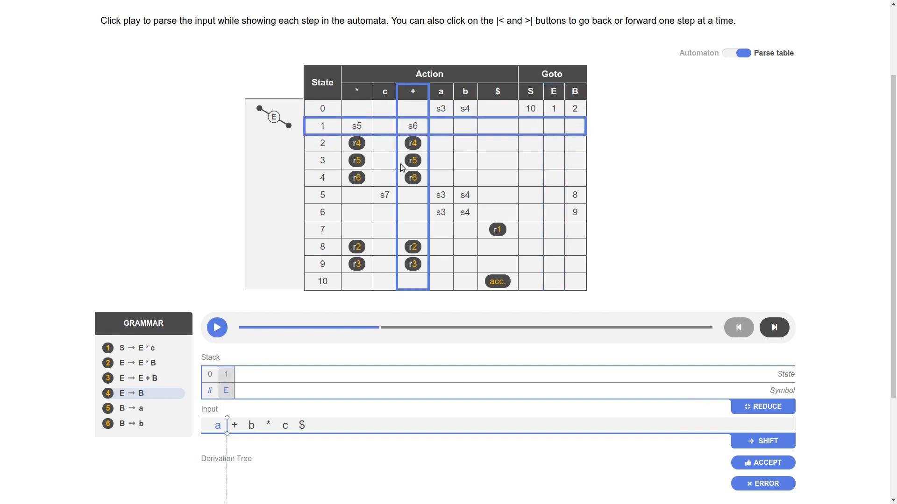
# - Shift + and b, then reduce b to B, reaching stack 0 1 6 9 with E + B
pyautogui.click(775, 327)
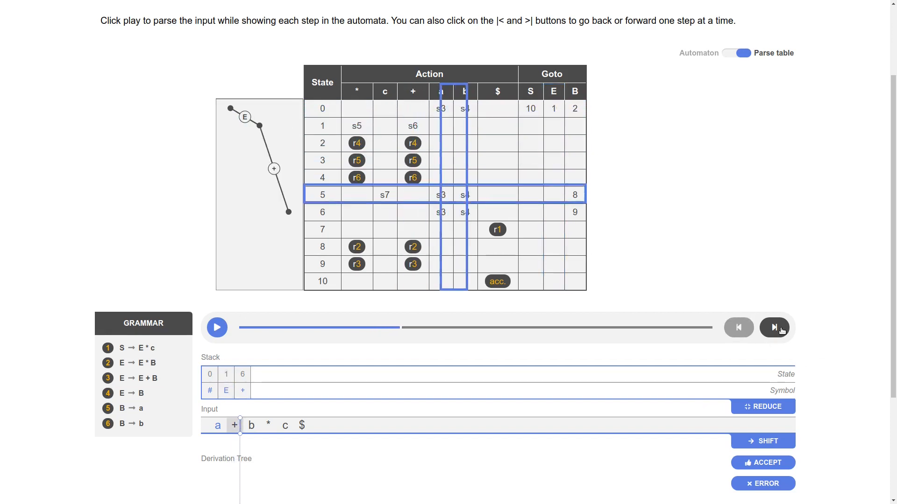
pyautogui.click(773, 327)
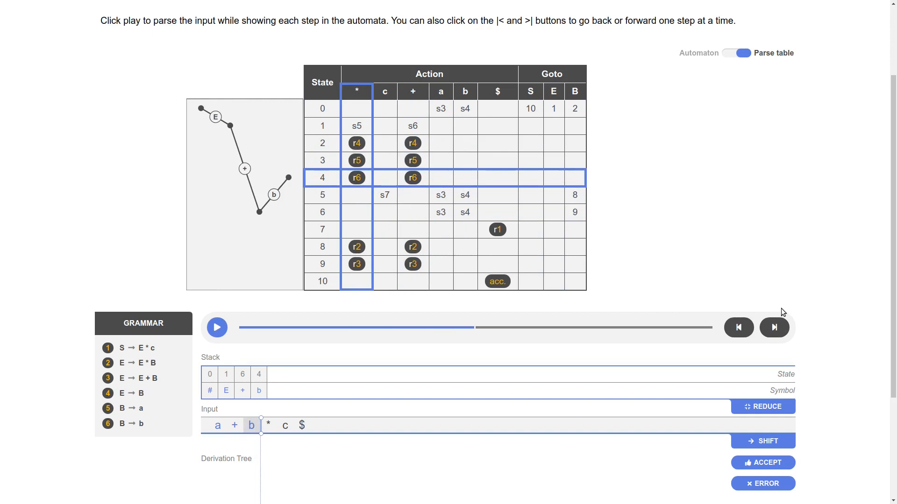
pyautogui.moveTo(297, 118)
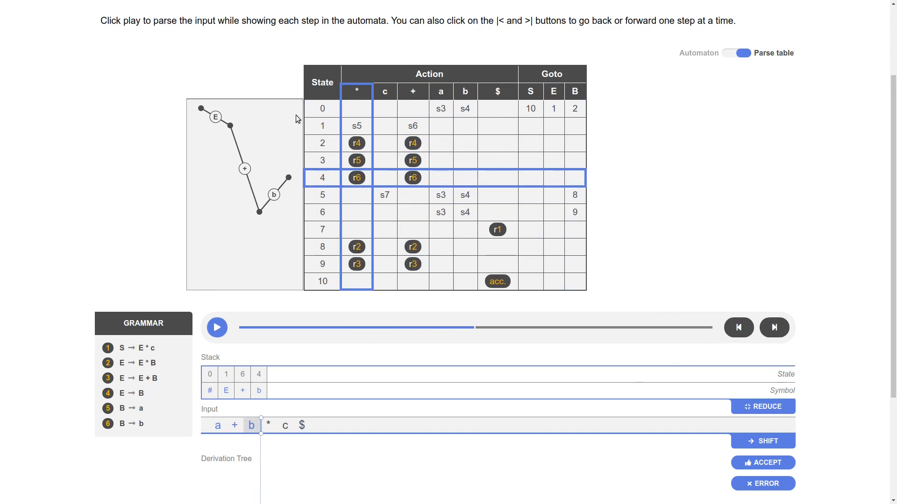
pyautogui.moveTo(307, 190)
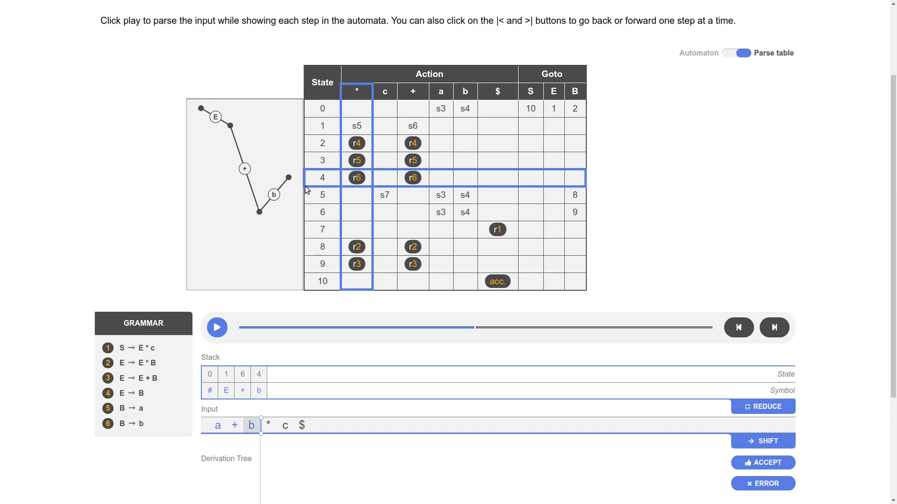
pyautogui.moveTo(325, 184)
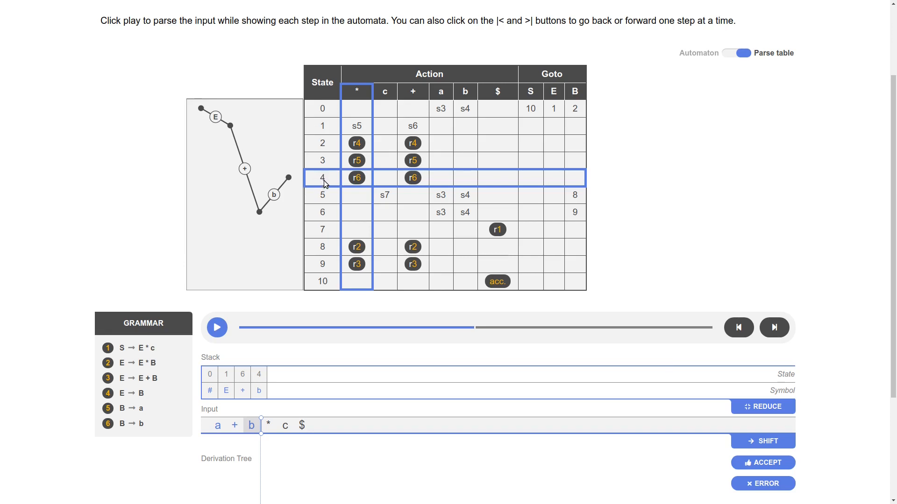
pyautogui.moveTo(323, 179)
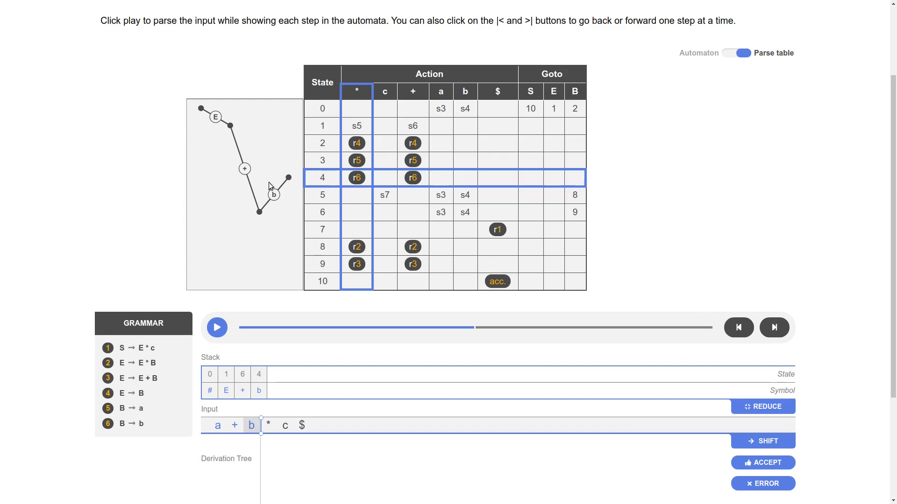
pyautogui.moveTo(786, 427)
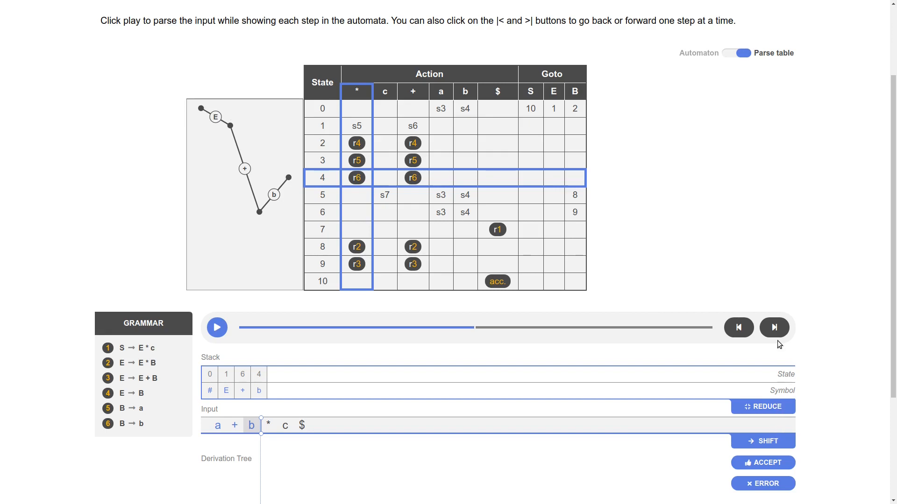
pyautogui.click(775, 326)
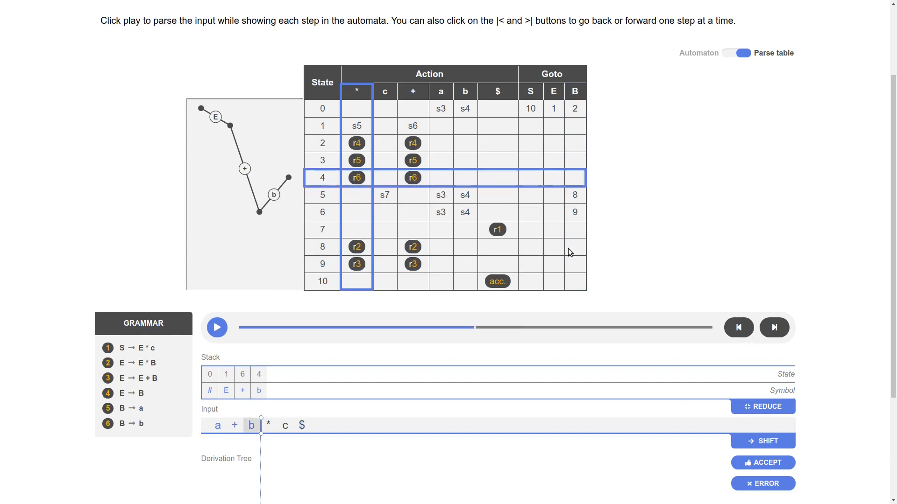
pyautogui.click(775, 327)
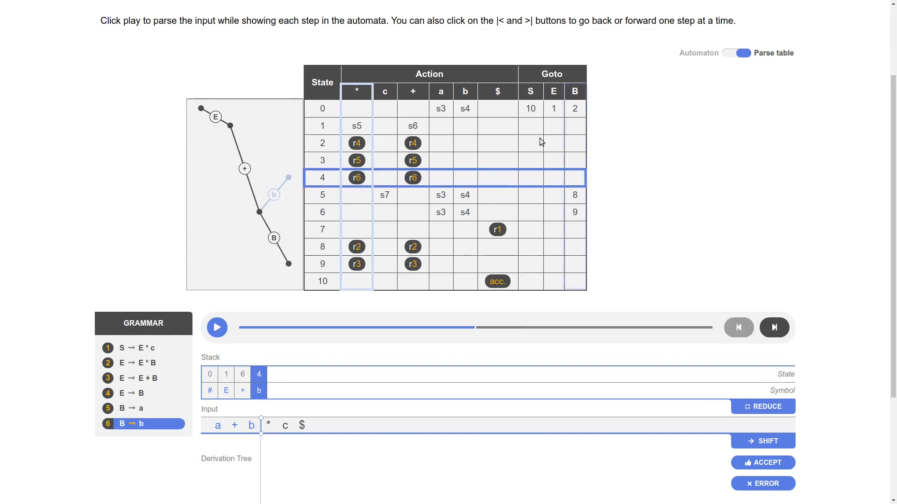
pyautogui.click(774, 327)
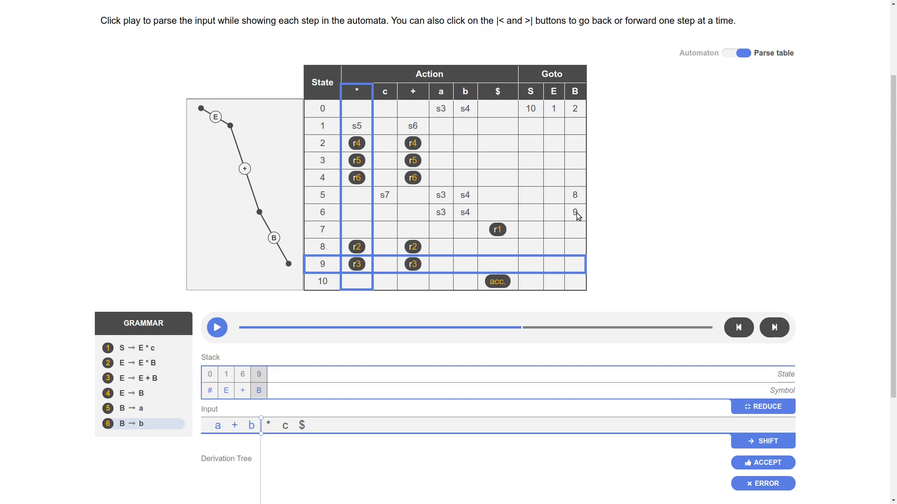
pyautogui.moveTo(450, 247)
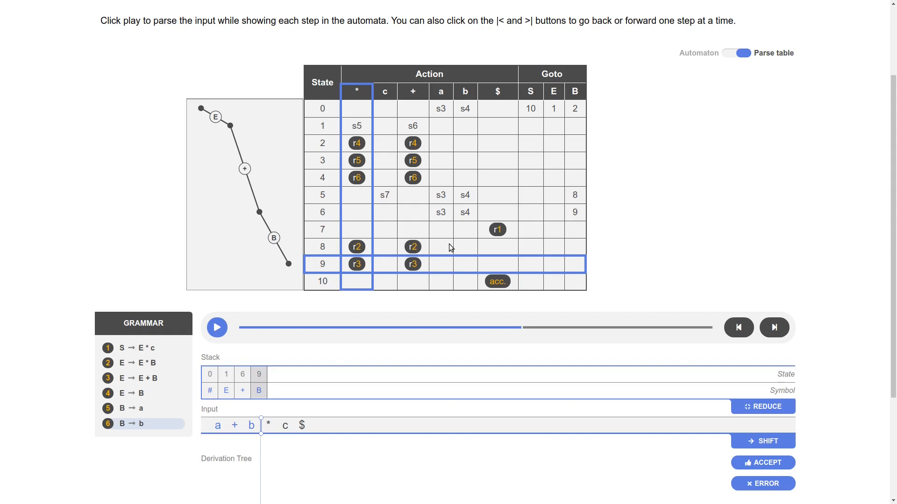
pyautogui.moveTo(189, 82)
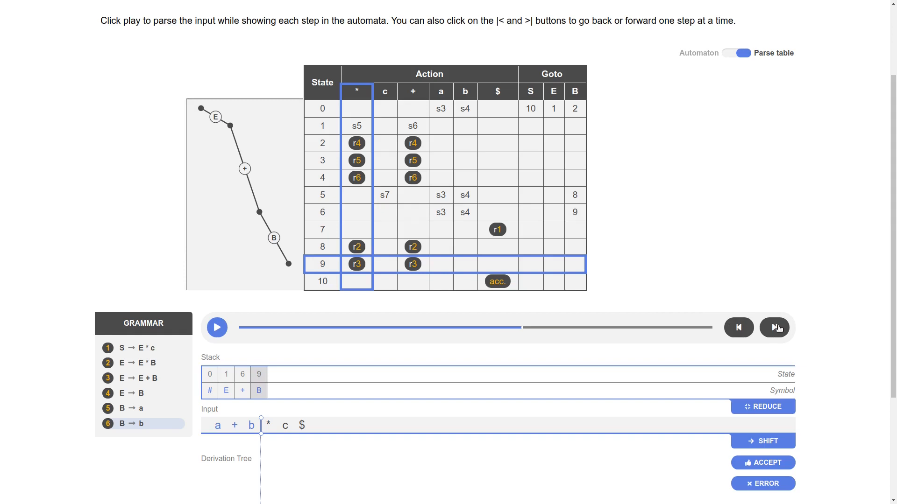
# - Reduce E + B to E with rule E → E + B, returning to state 1
pyautogui.click(774, 327)
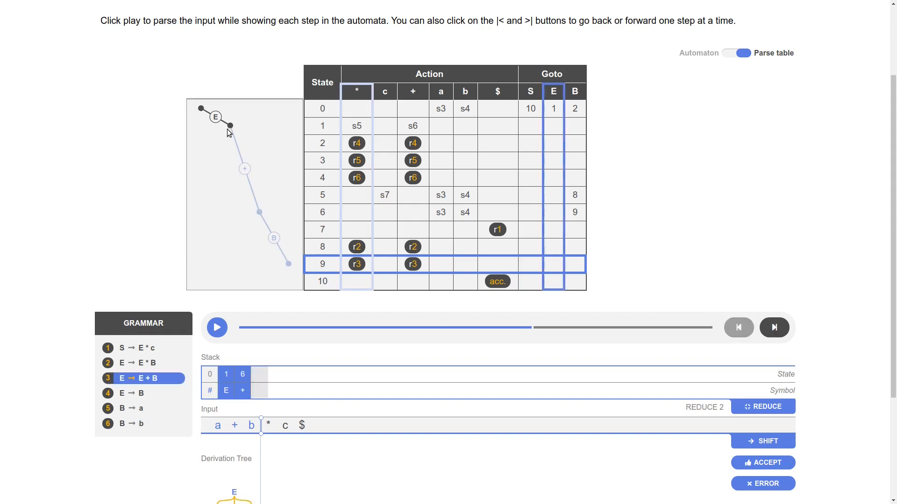
pyautogui.click(738, 328)
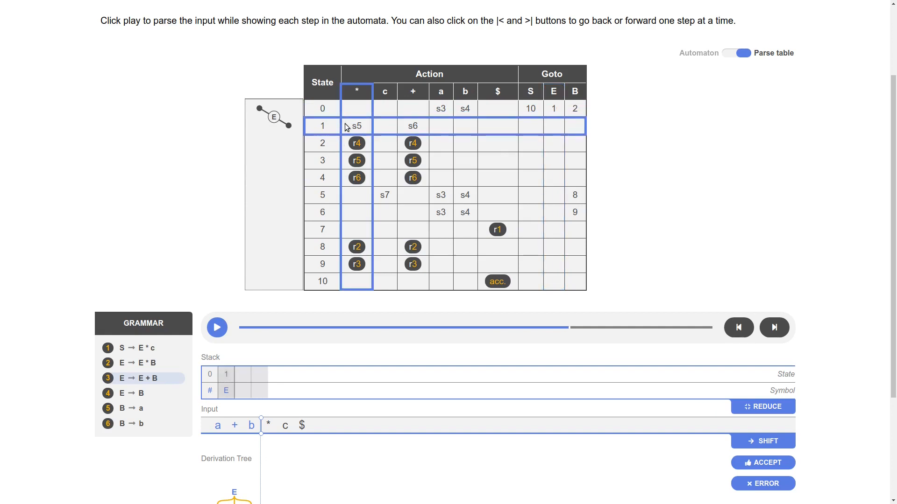
# - Replay the parse automatically from the start, again reaching stack 0 1 6 9
pyautogui.click(216, 327)
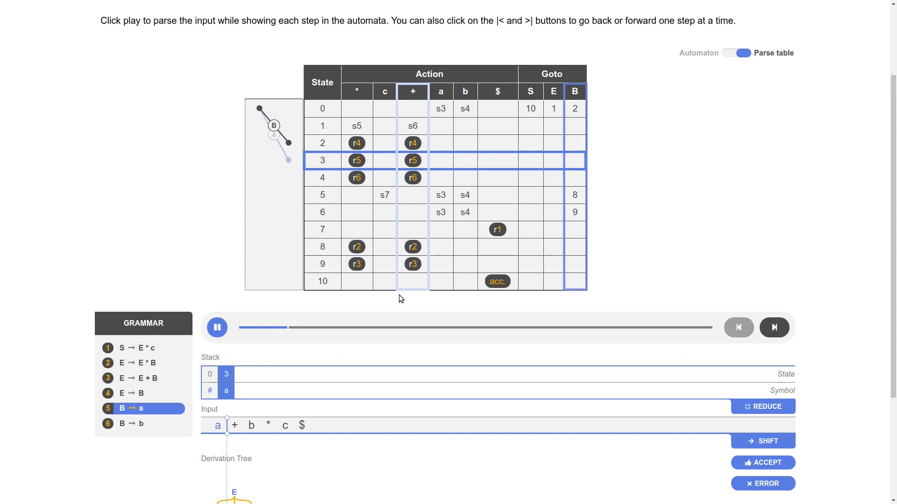
pyautogui.click(773, 327)
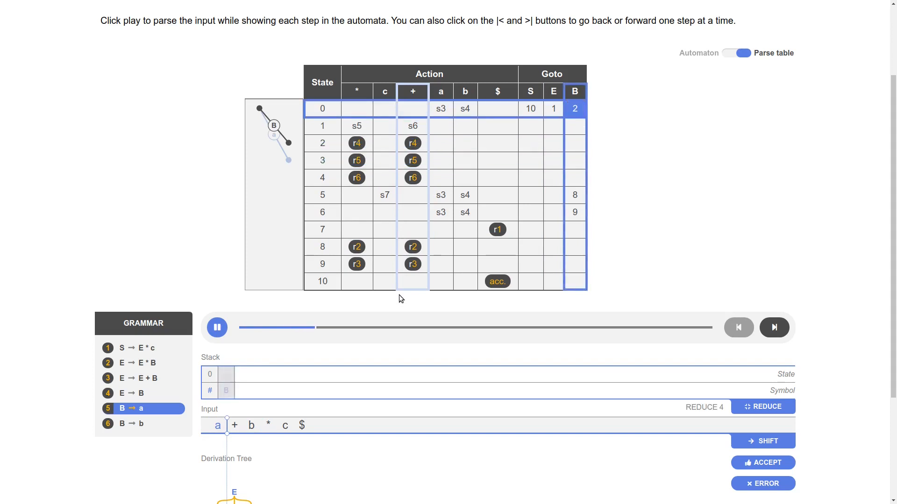
pyautogui.click(773, 326)
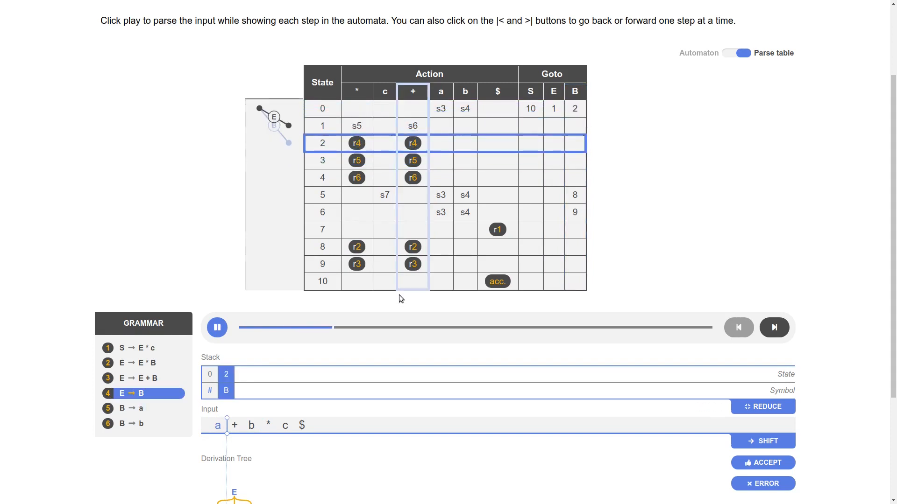
pyautogui.click(774, 327)
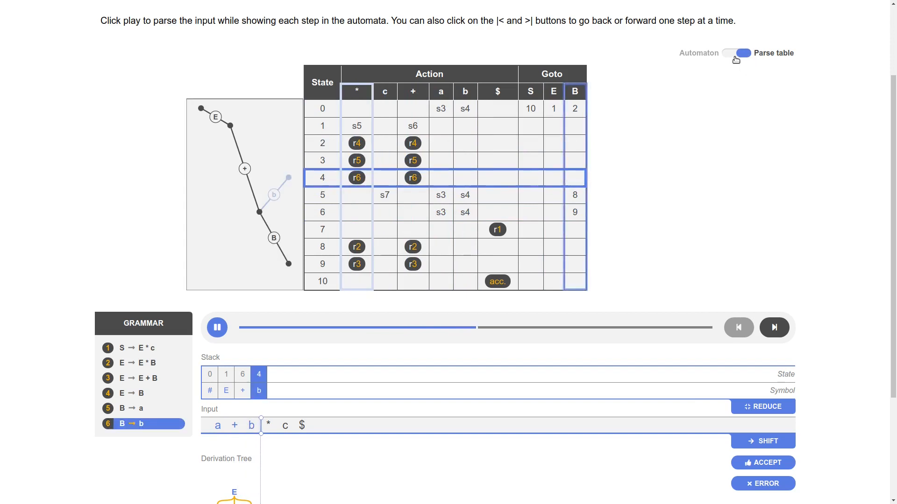
pyautogui.click(773, 327)
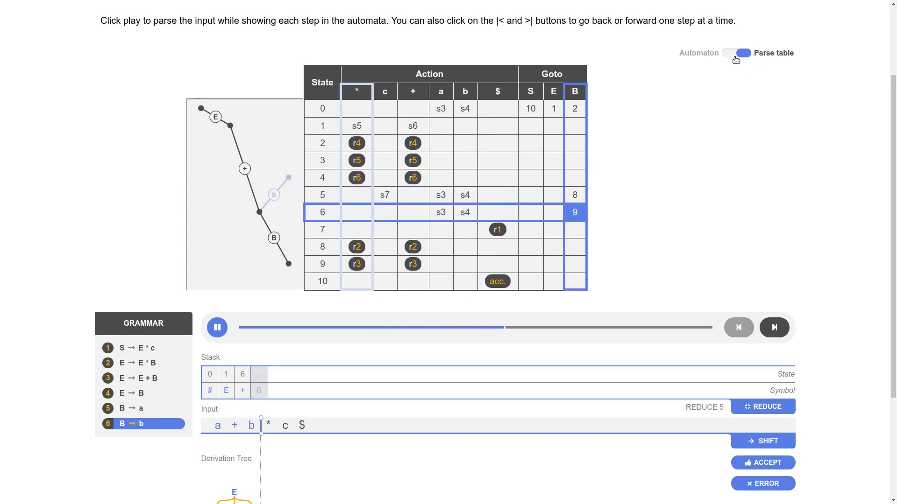
pyautogui.click(775, 327)
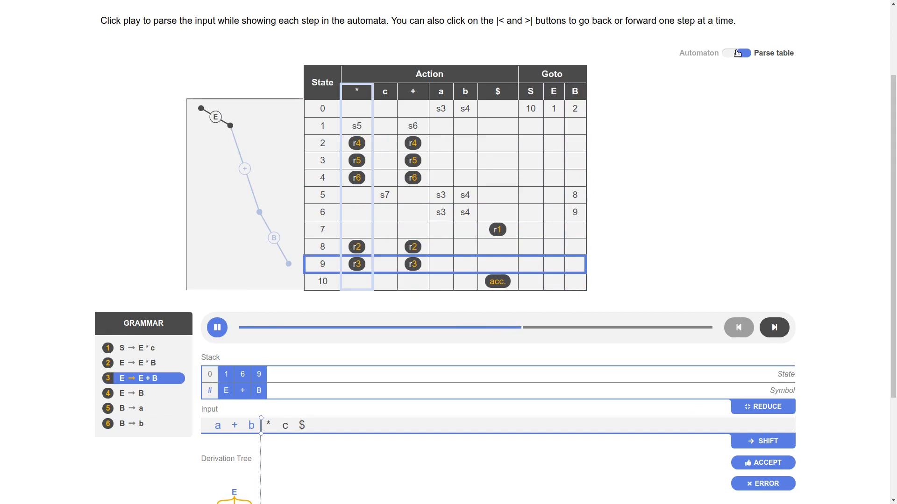